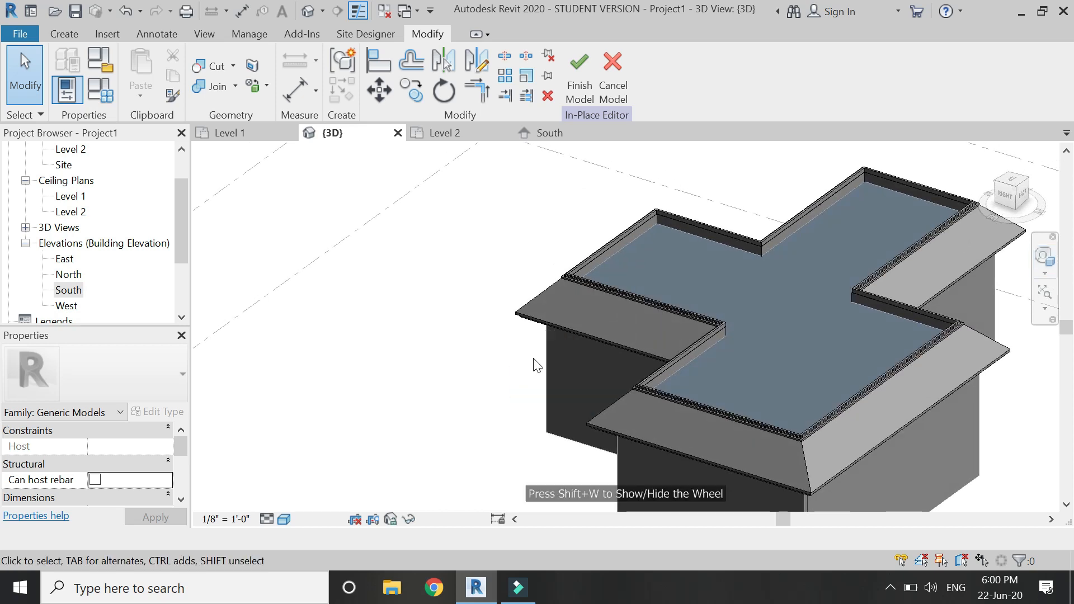
Deselect the house, switch the model display to plain lines and select one of the walls.
click(578, 72)
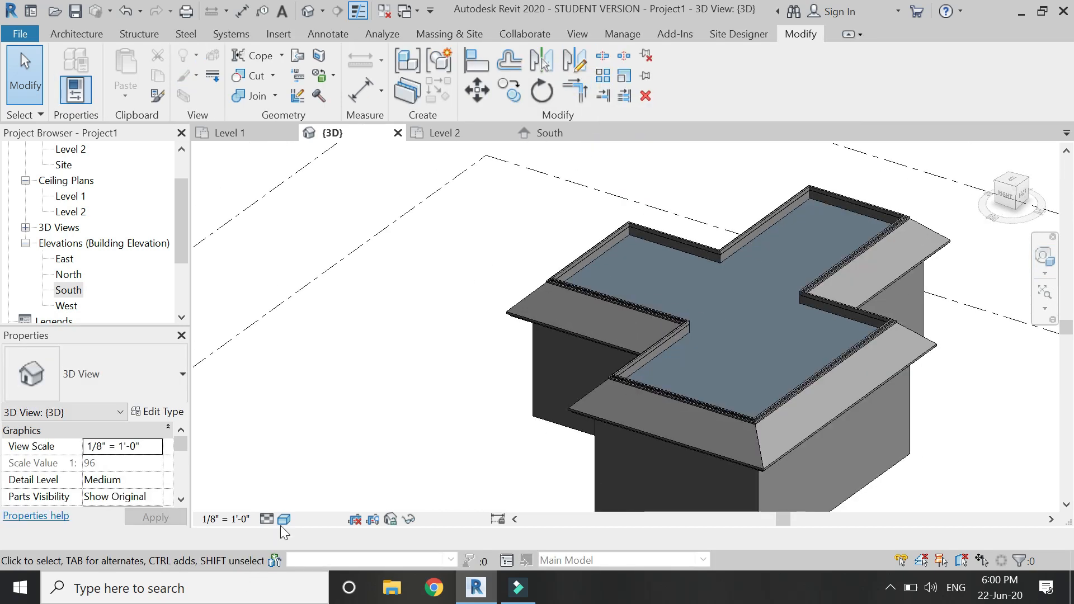
click(266, 519)
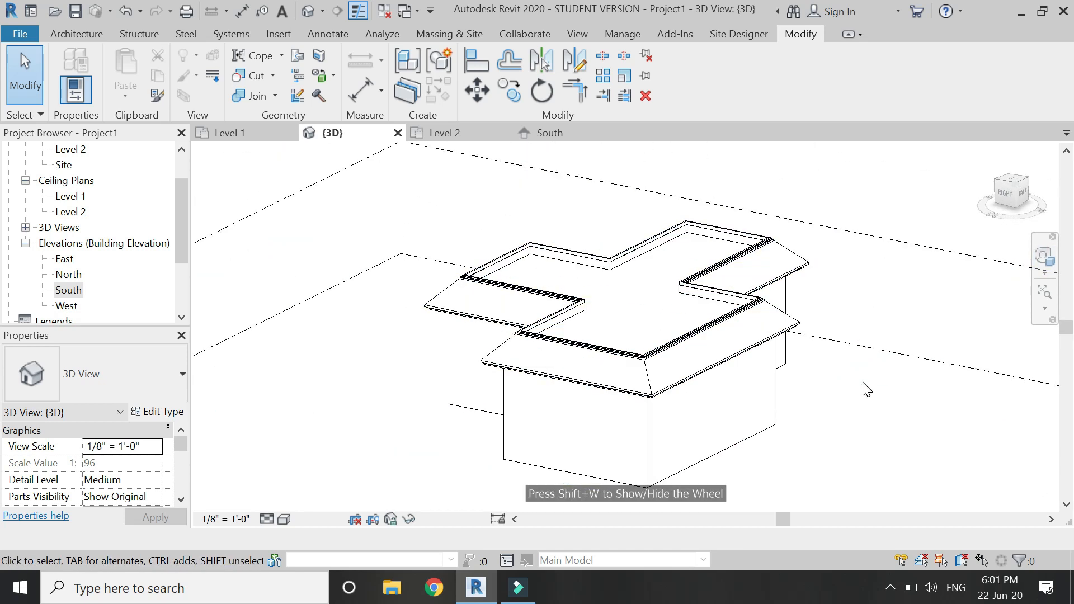
click(77, 33)
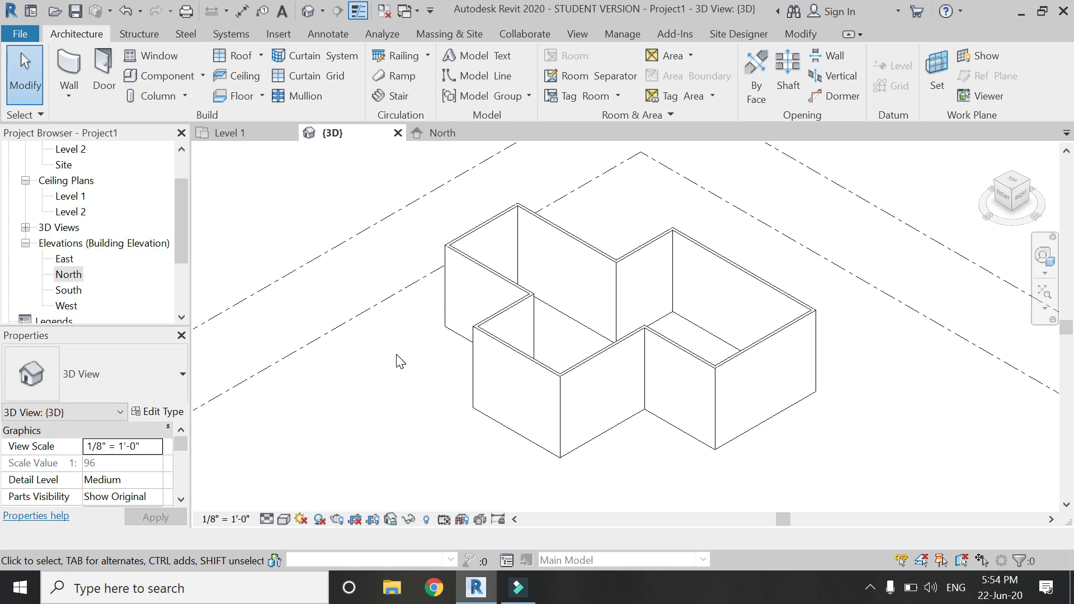
mouse_move(470, 276)
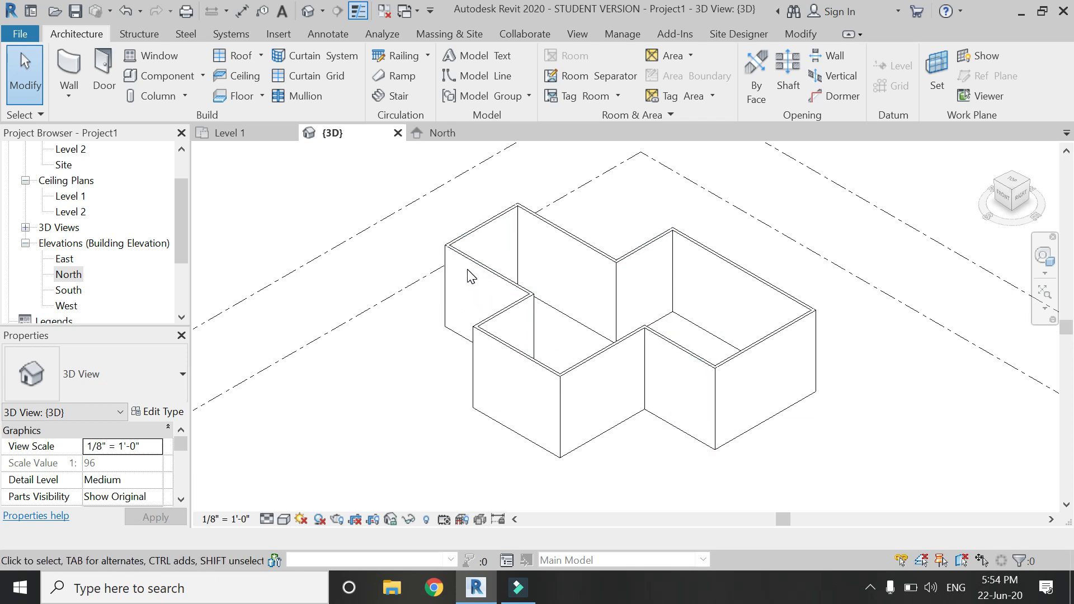
click(472, 268)
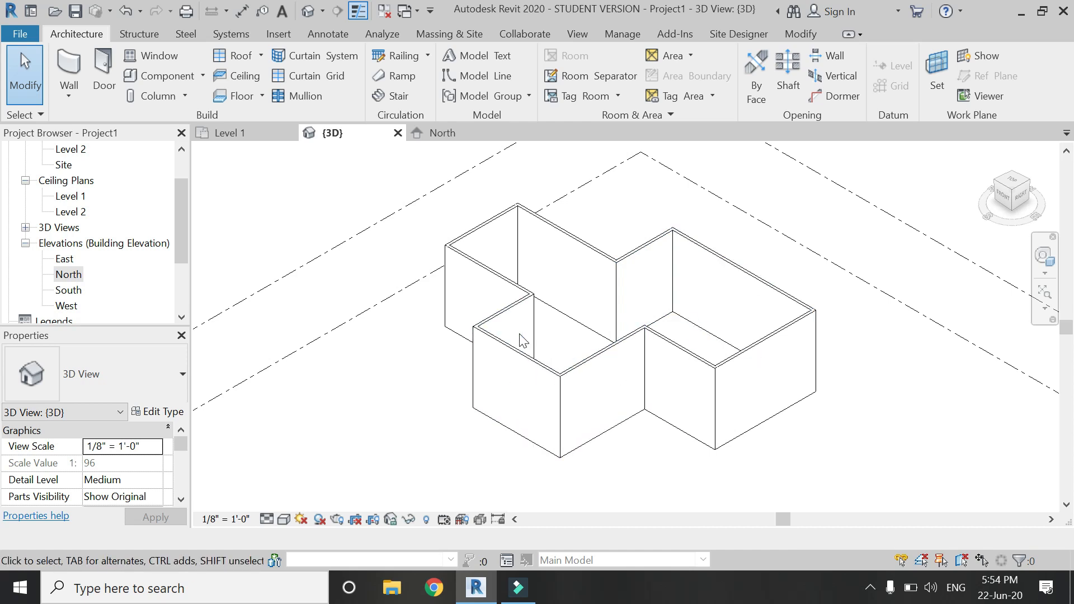
mouse_move(504, 208)
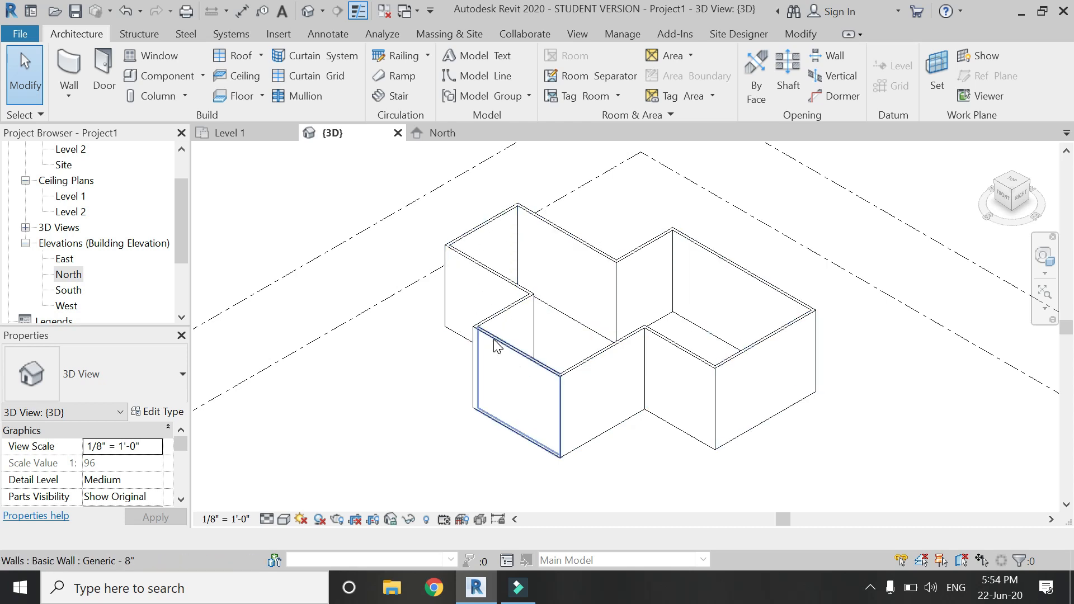
click(309, 231)
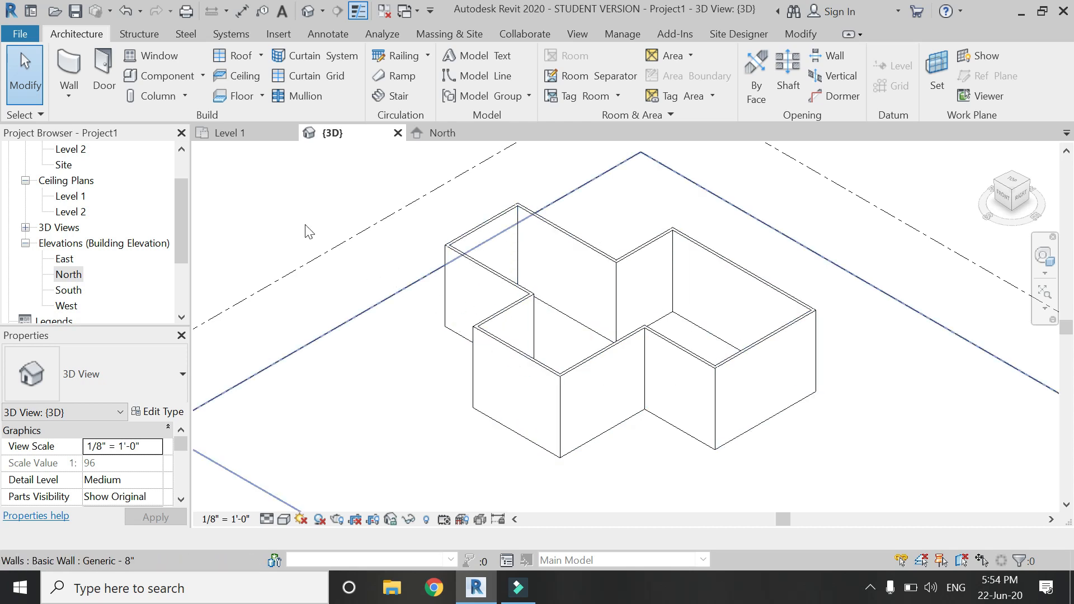
On the Level 2 floor plan start a Model In-Place component in the Generic Models category.
click(228, 133)
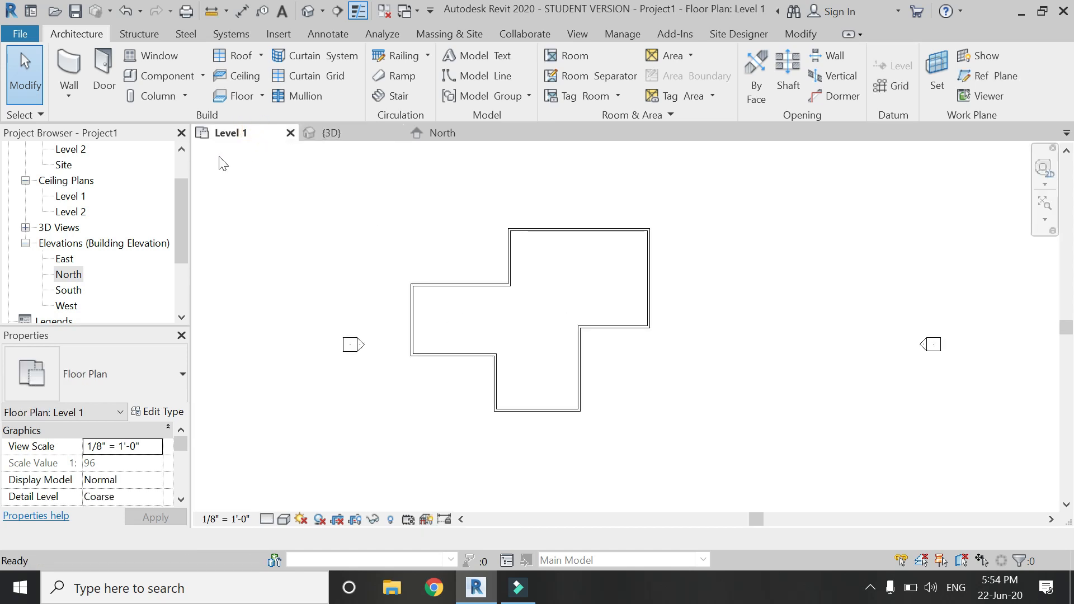
click(71, 195)
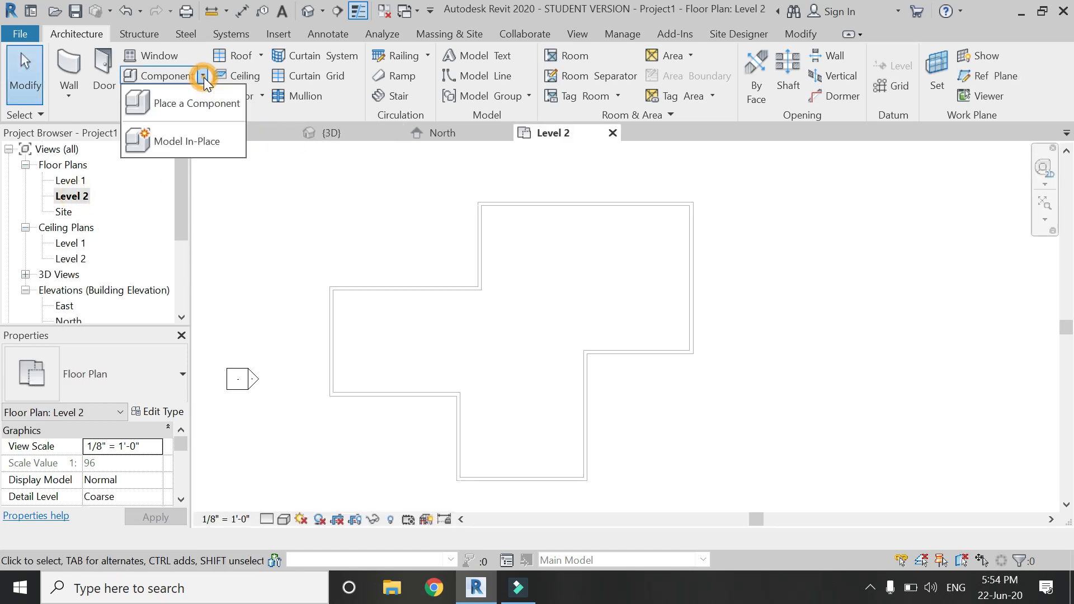
click(190, 141)
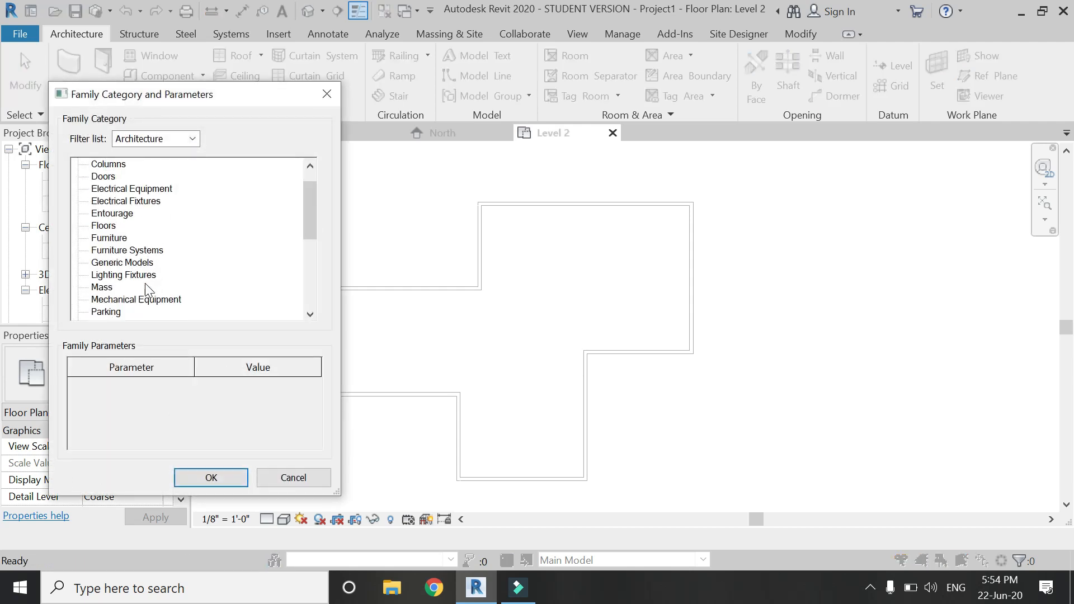
click(122, 262)
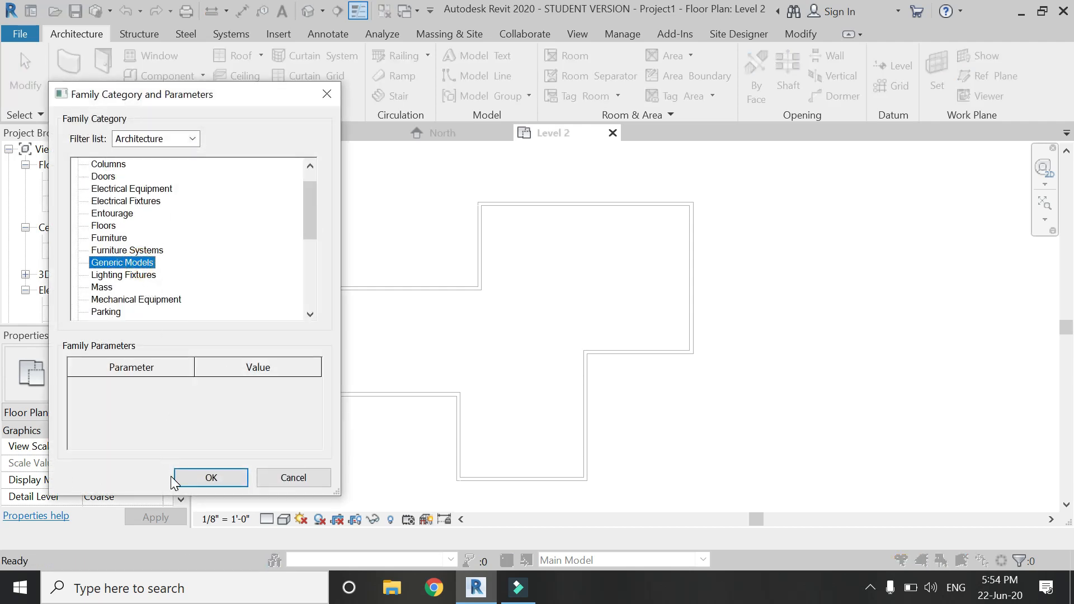
click(210, 477)
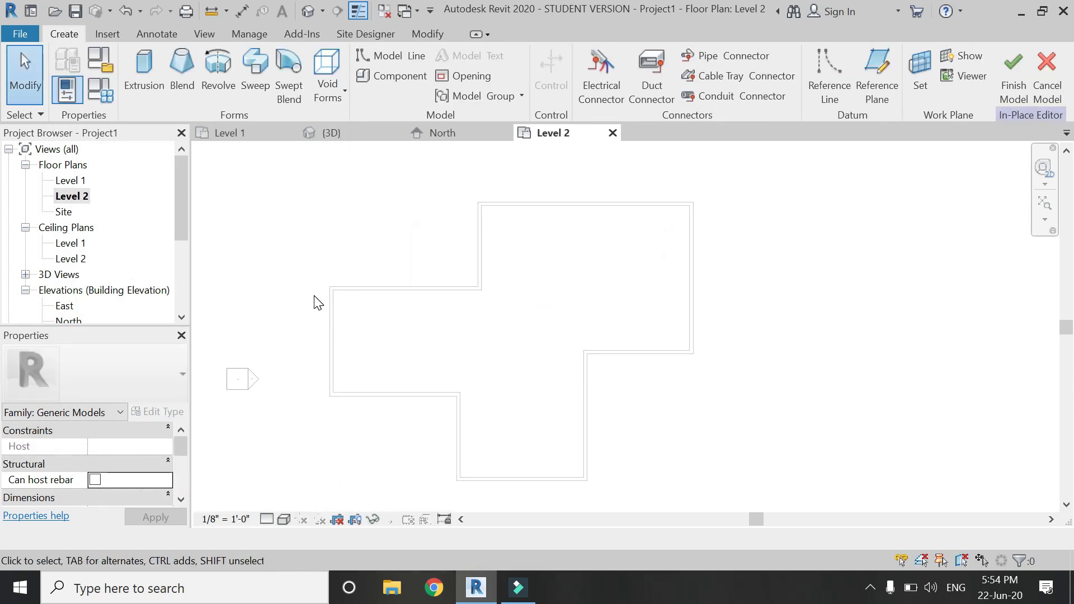
Sketch a sweep path by picking every exterior wall edge of the cross-shaped outline and finish it.
click(255, 68)
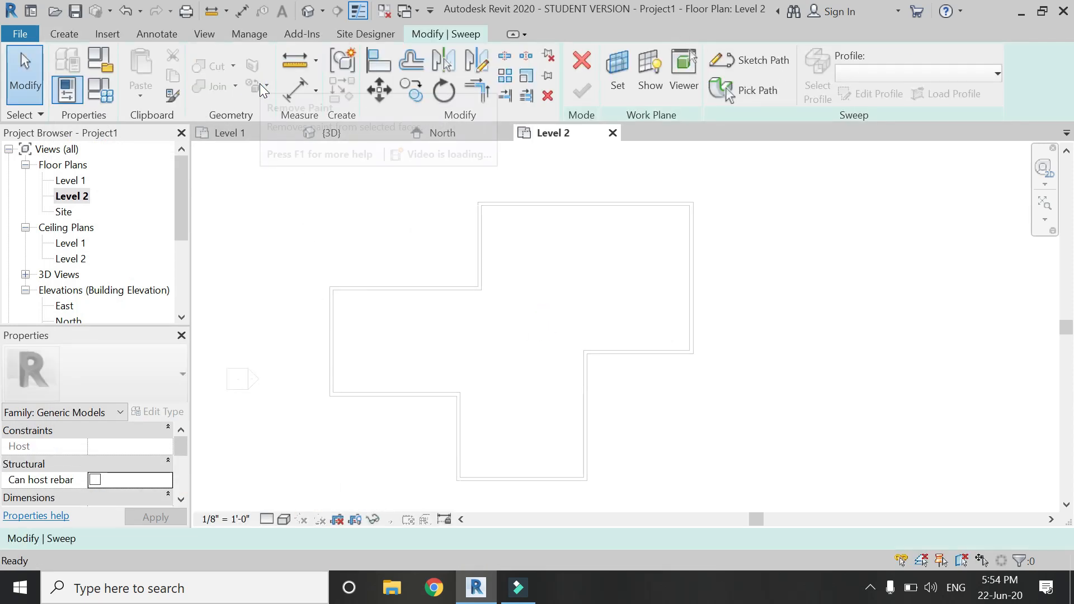
mouse_move(691, 172)
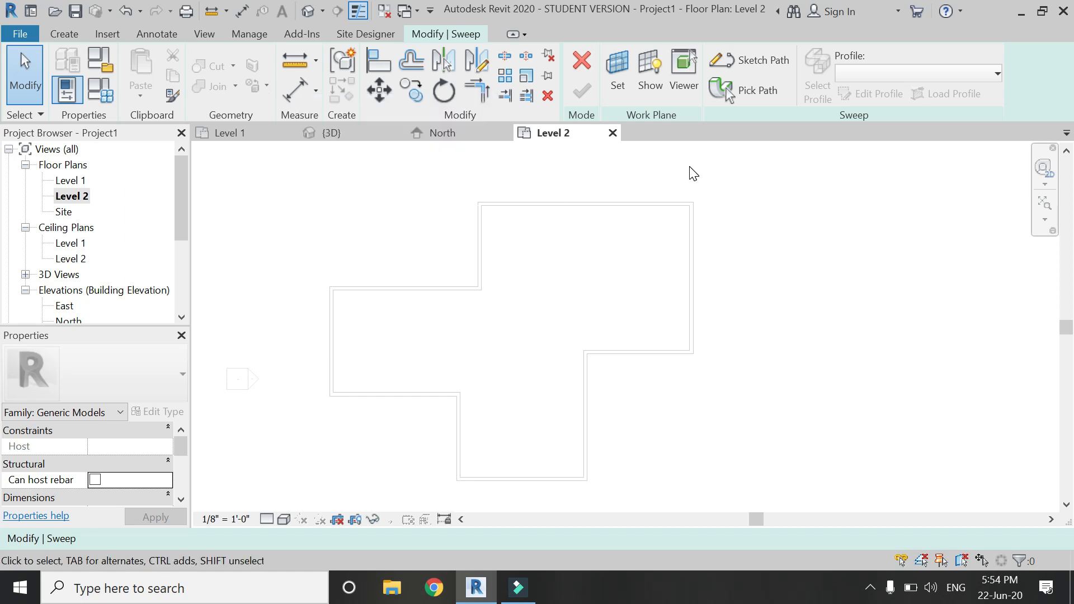
mouse_move(748, 60)
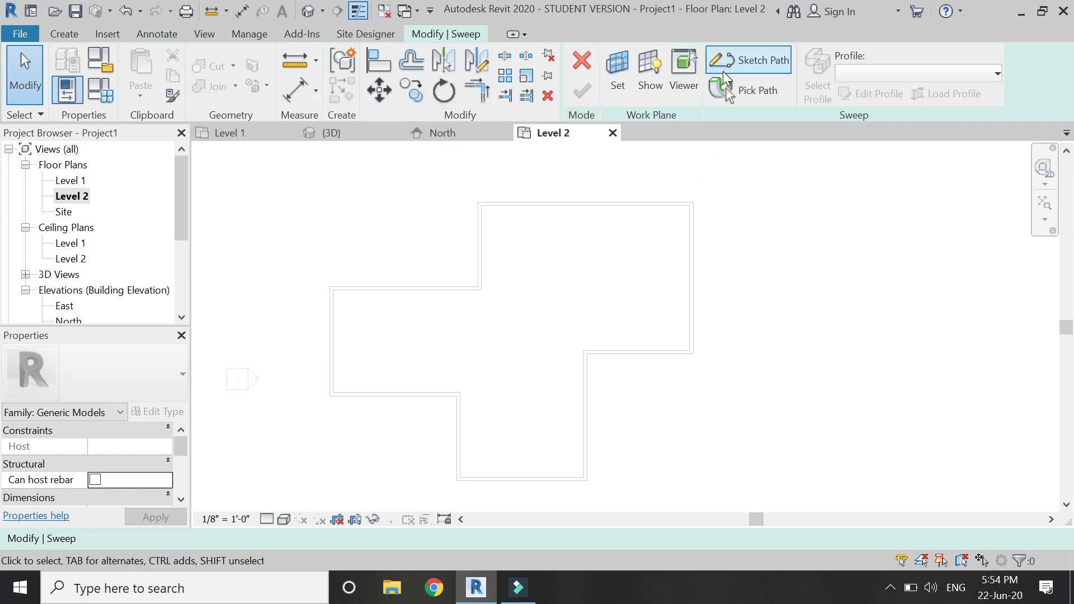
click(748, 59)
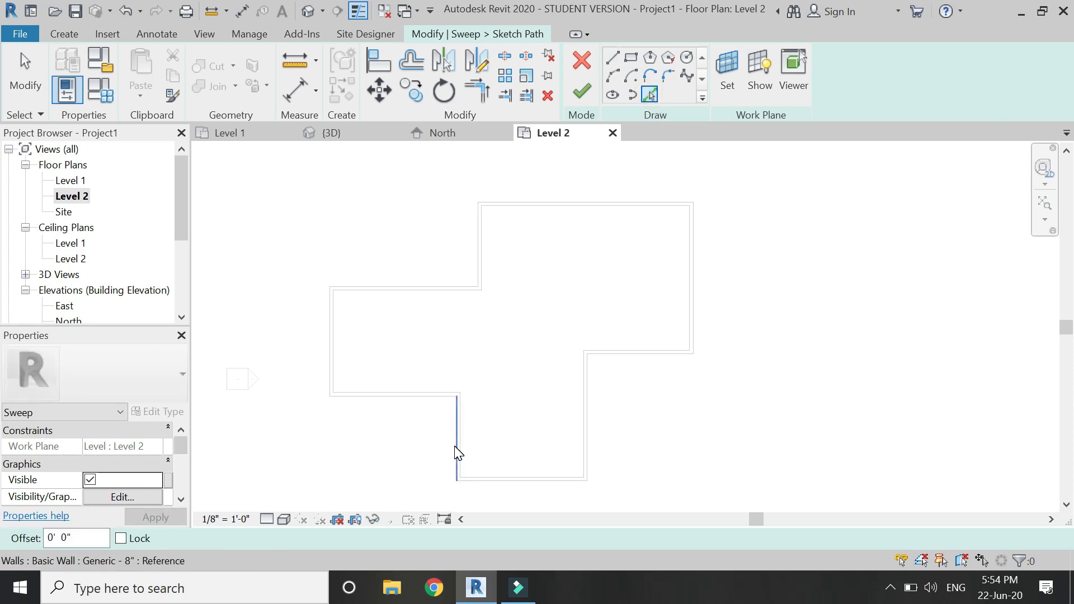
click(587, 390)
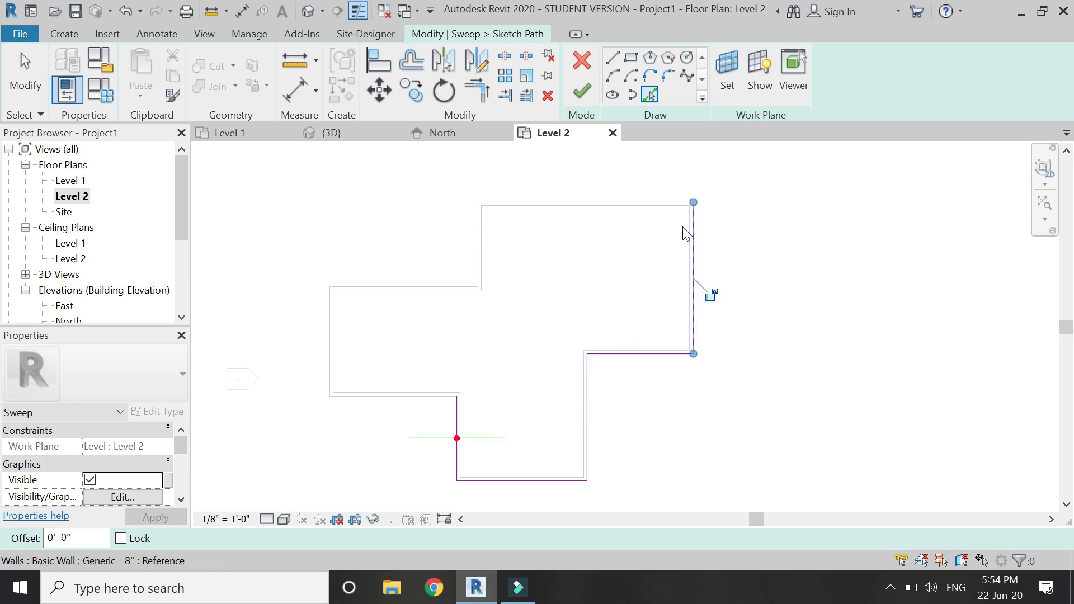
click(442, 288)
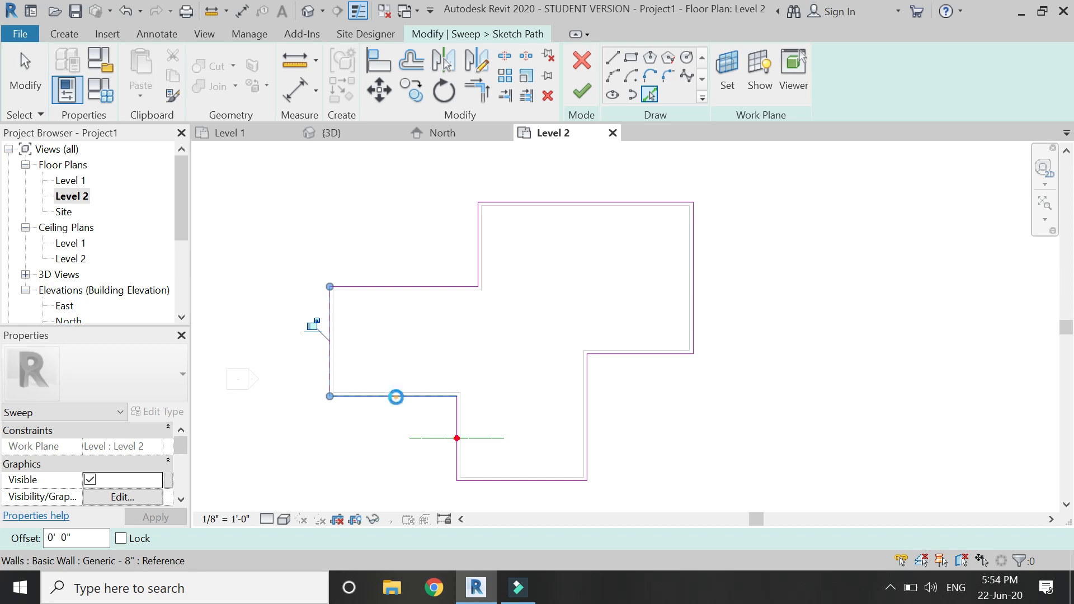
click(580, 90)
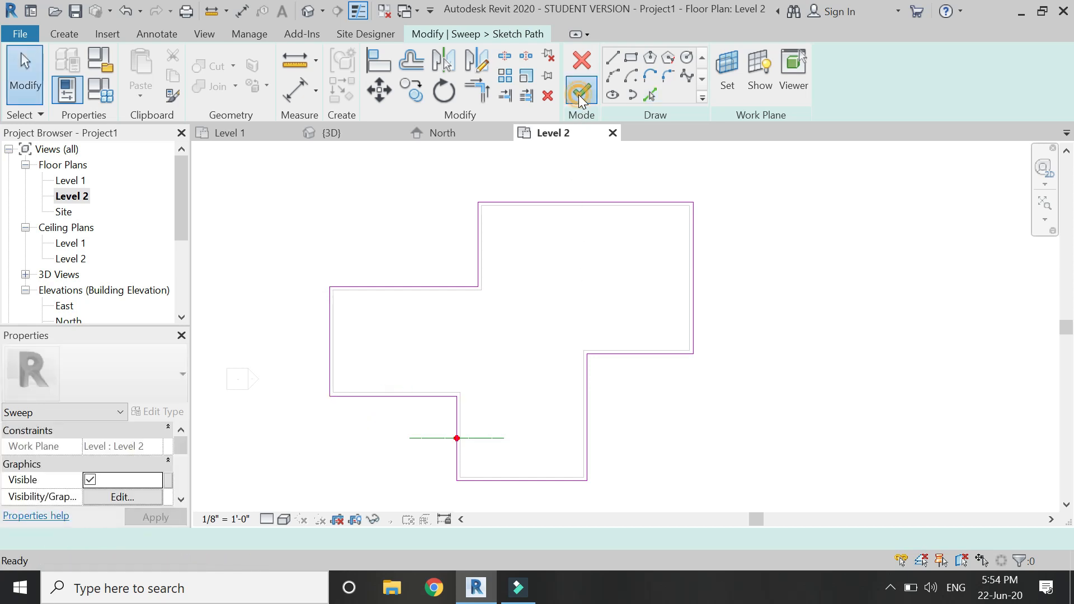
click(580, 90)
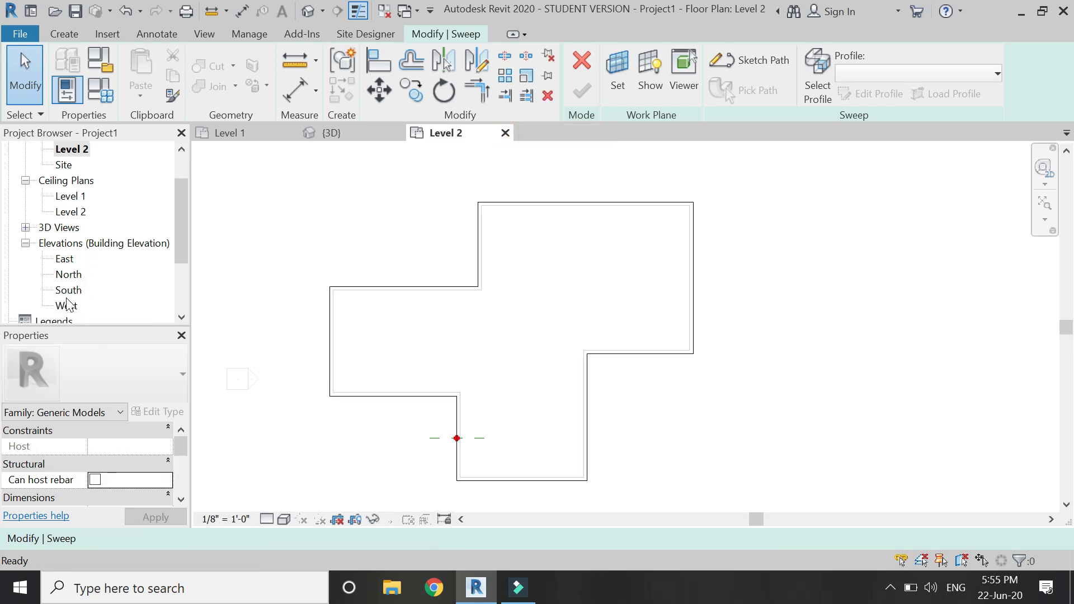
In the South elevation sketch a sloped line, copy it 6" parallel, close both ends and finish the sweep.
double_click(68, 290)
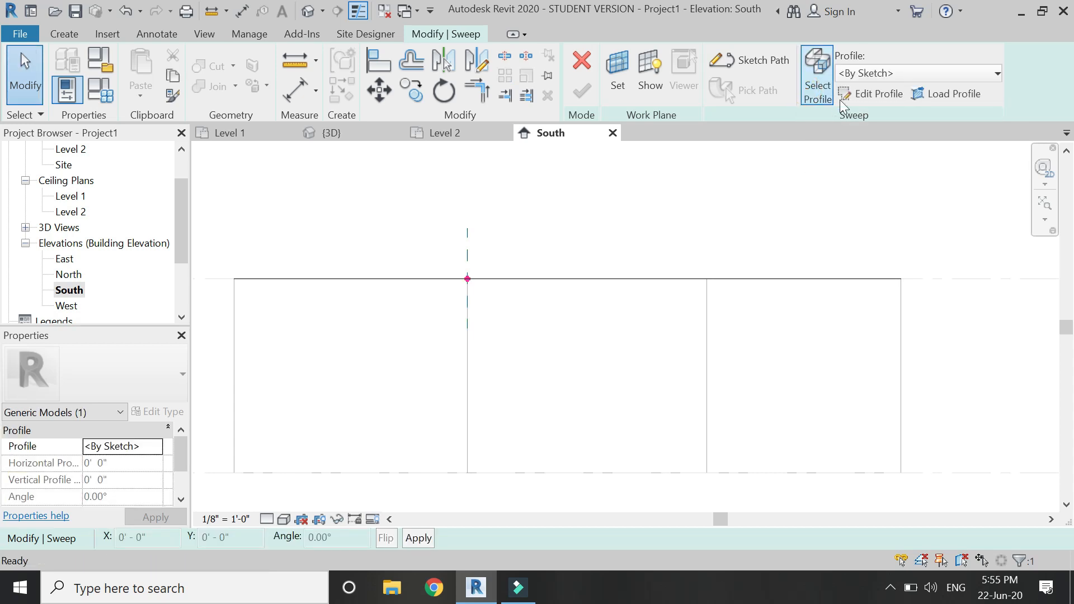
click(878, 94)
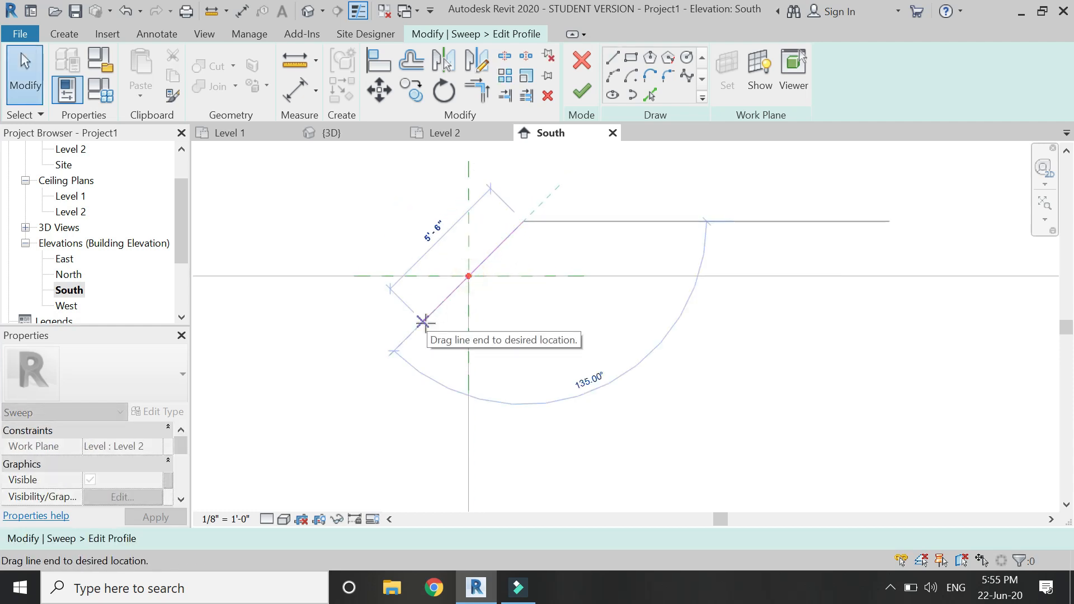
click(410, 59)
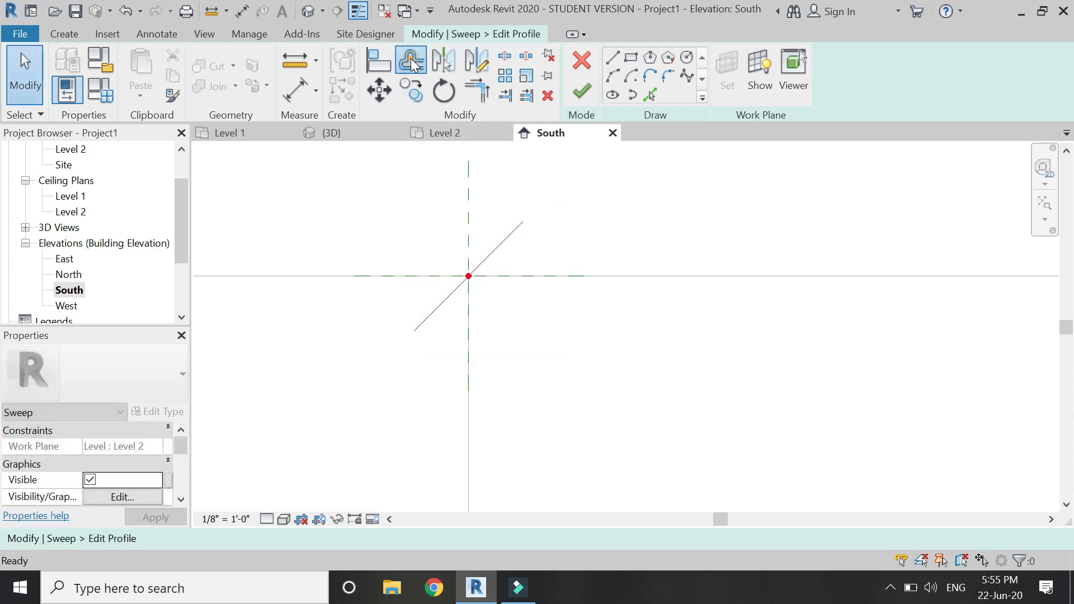
click(410, 61)
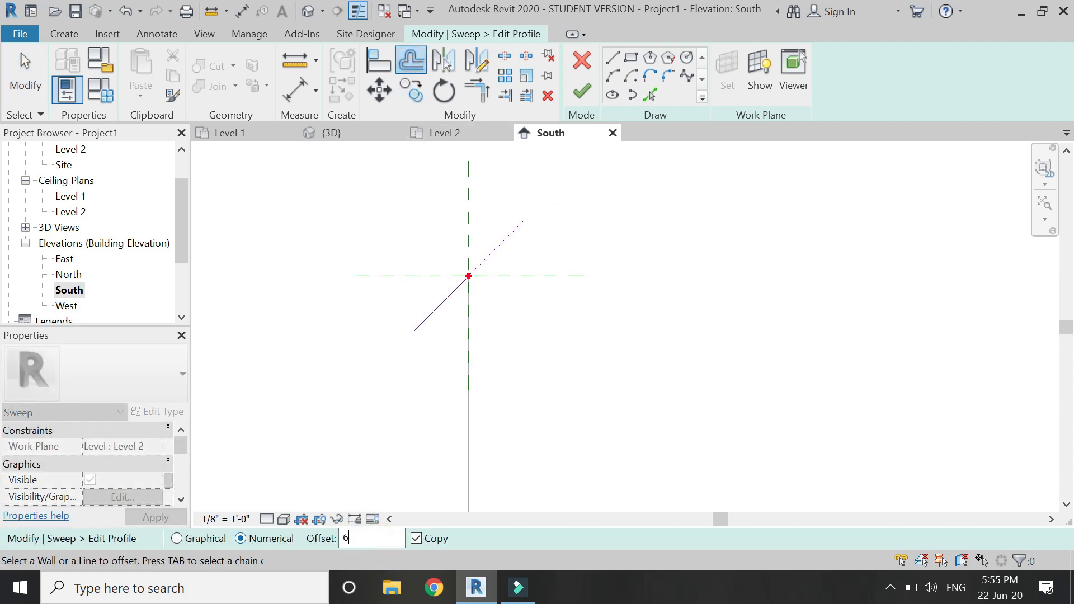
mouse_move(494, 251)
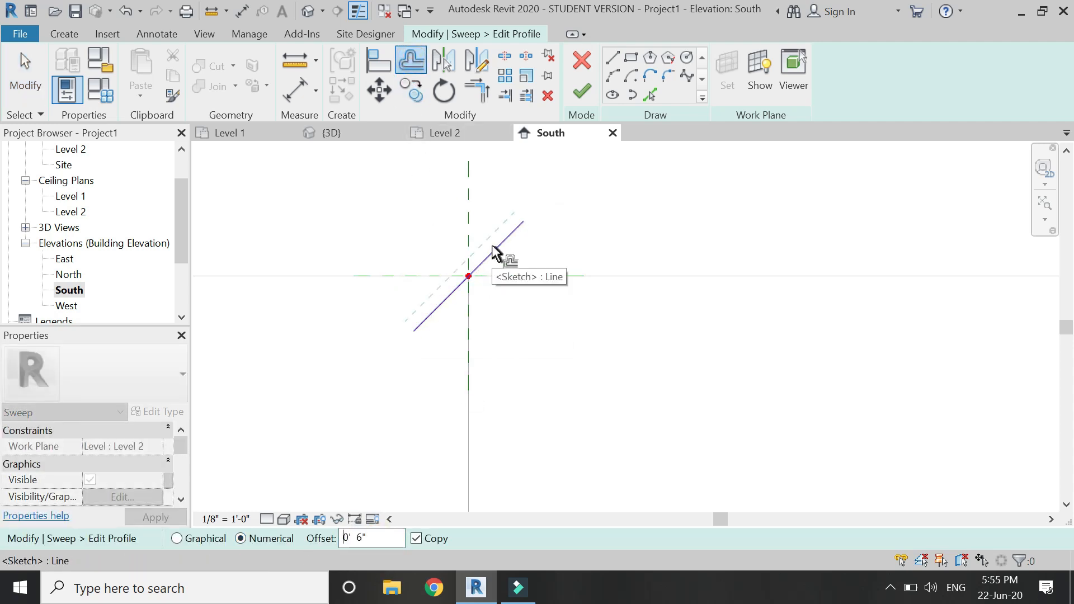
click(612, 57)
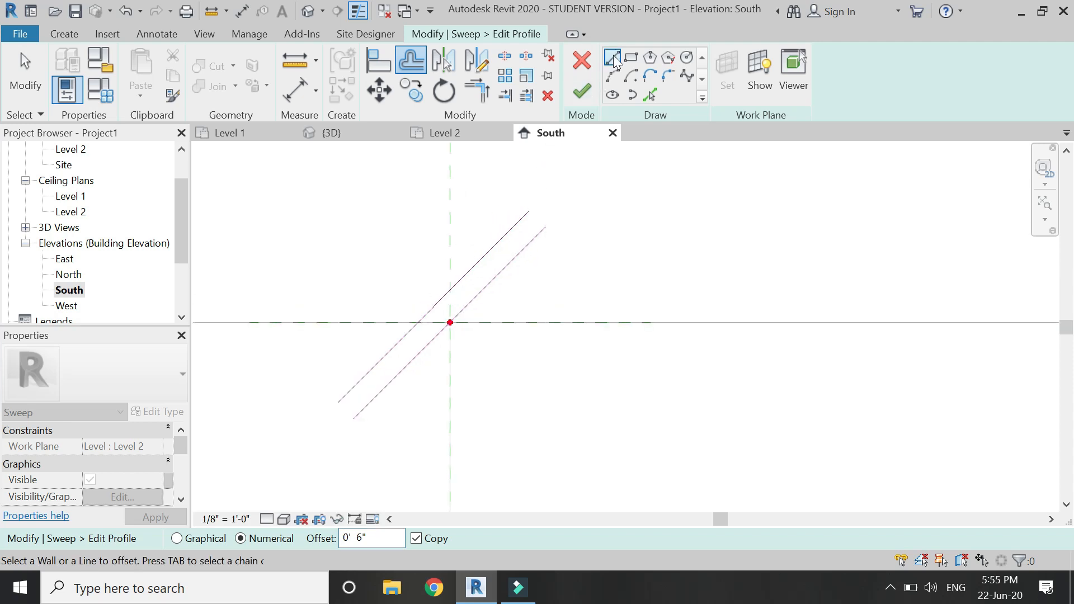
click(612, 57)
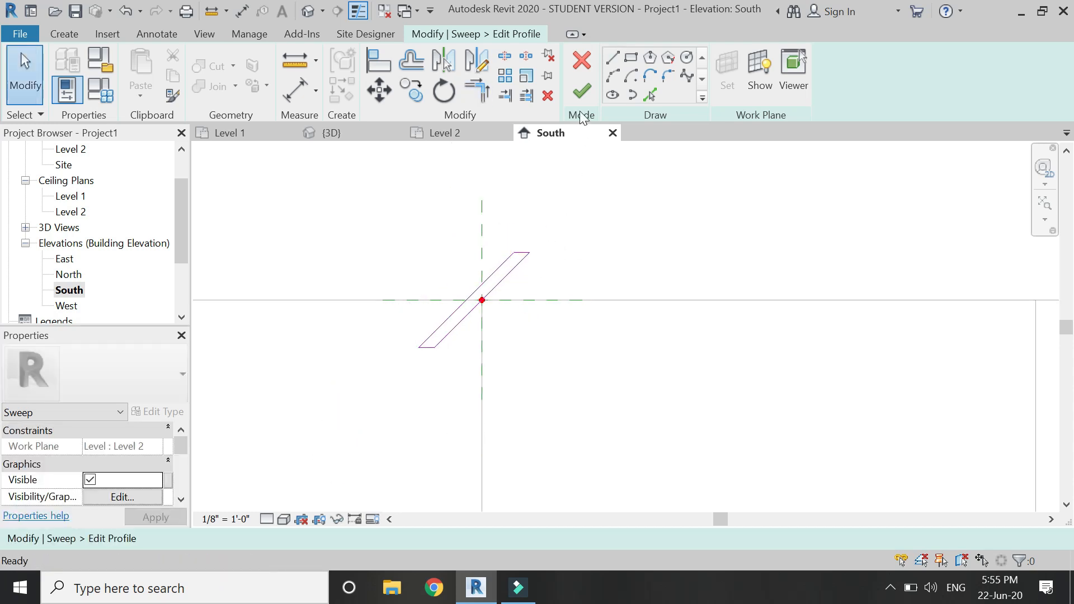
click(580, 91)
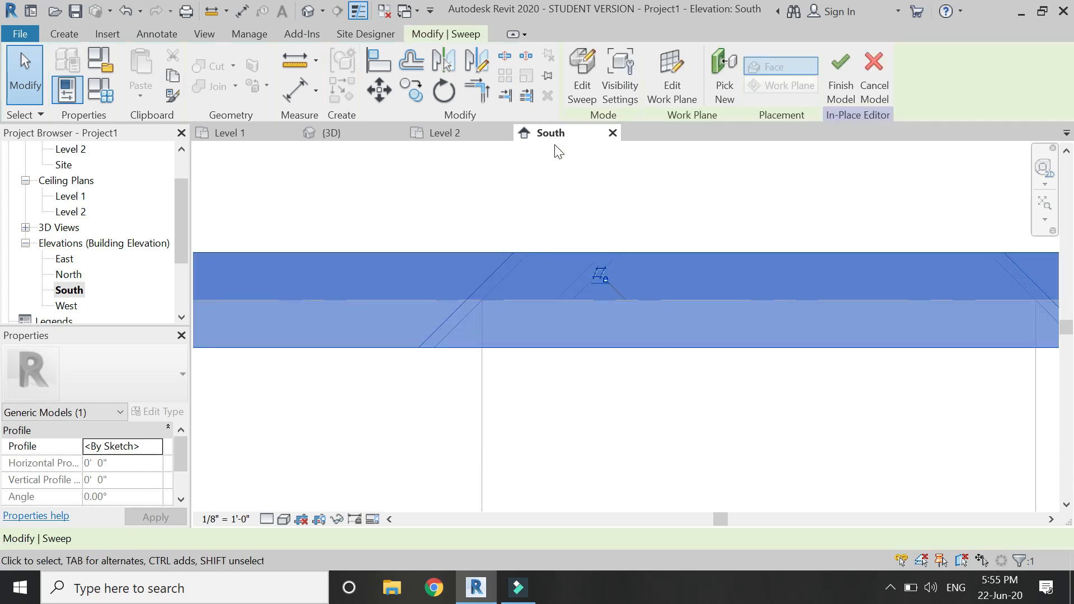
View the house shaded in 3D, orbit around it and select the parapet sweep.
click(331, 133)
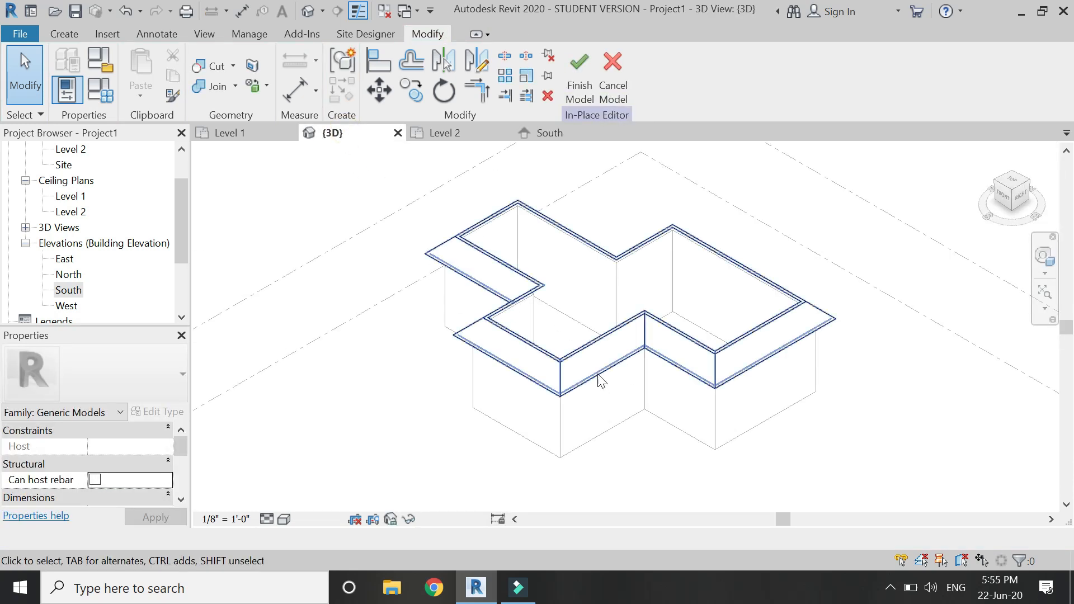
click(283, 517)
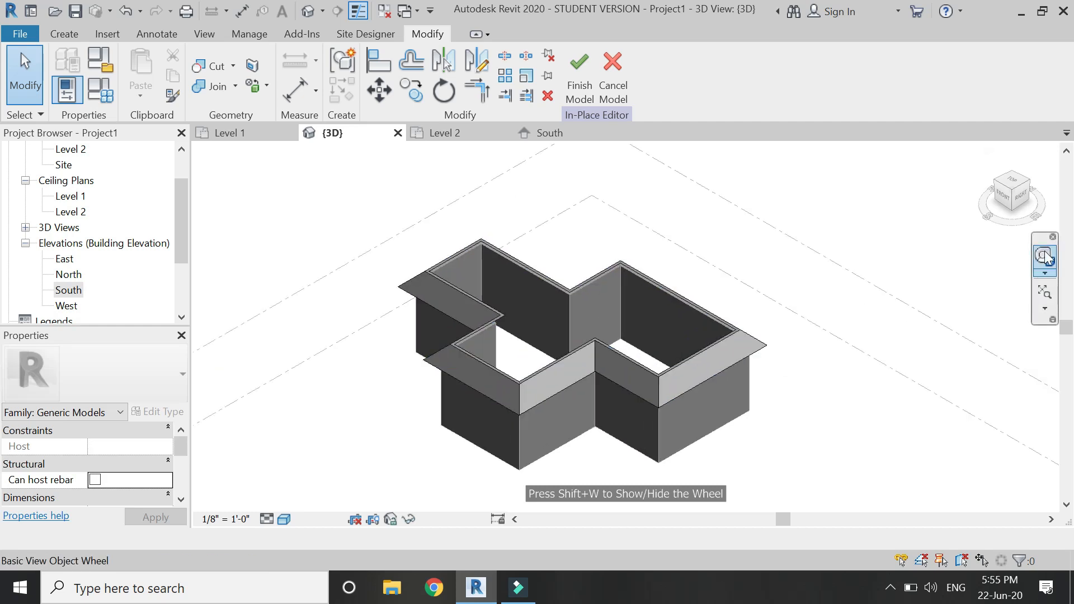
click(1043, 257)
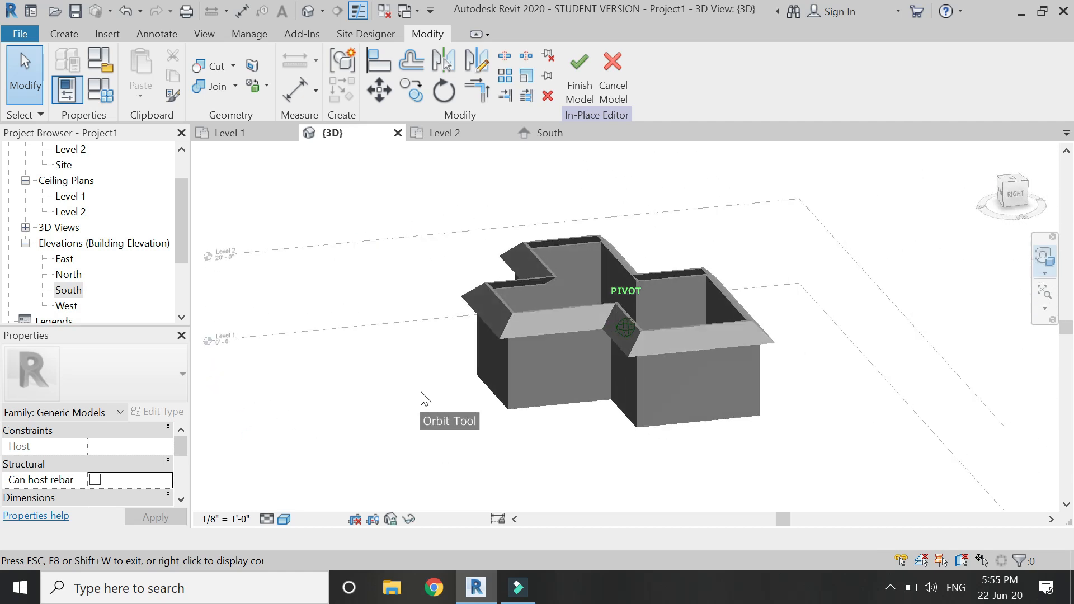
click(613, 349)
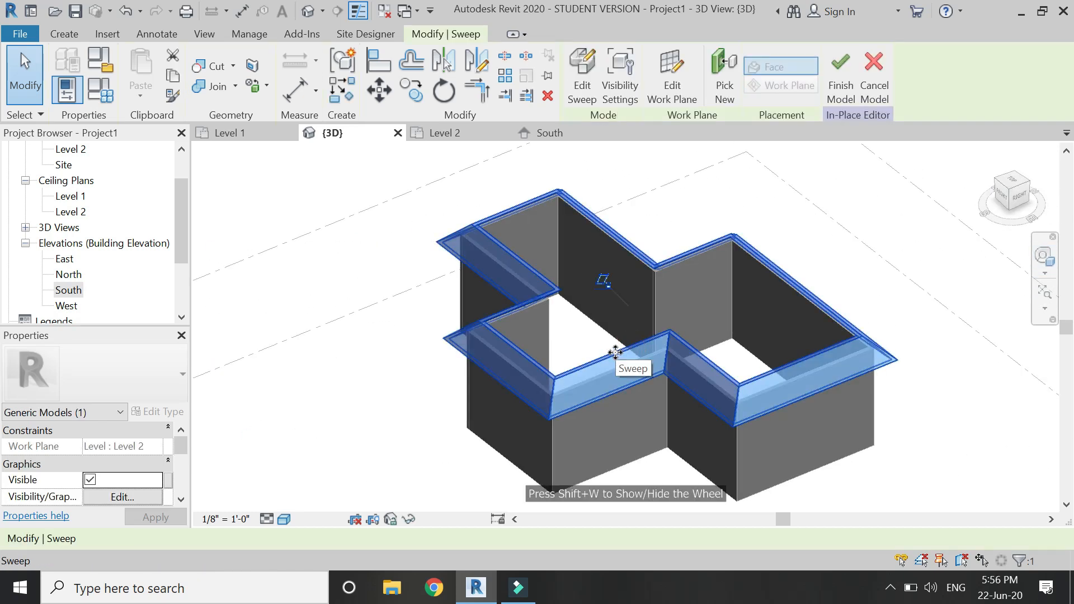
Redraw the sweep profile in South as a triangle with vertical inner face and flat bottom, then return to 3D.
click(581, 75)
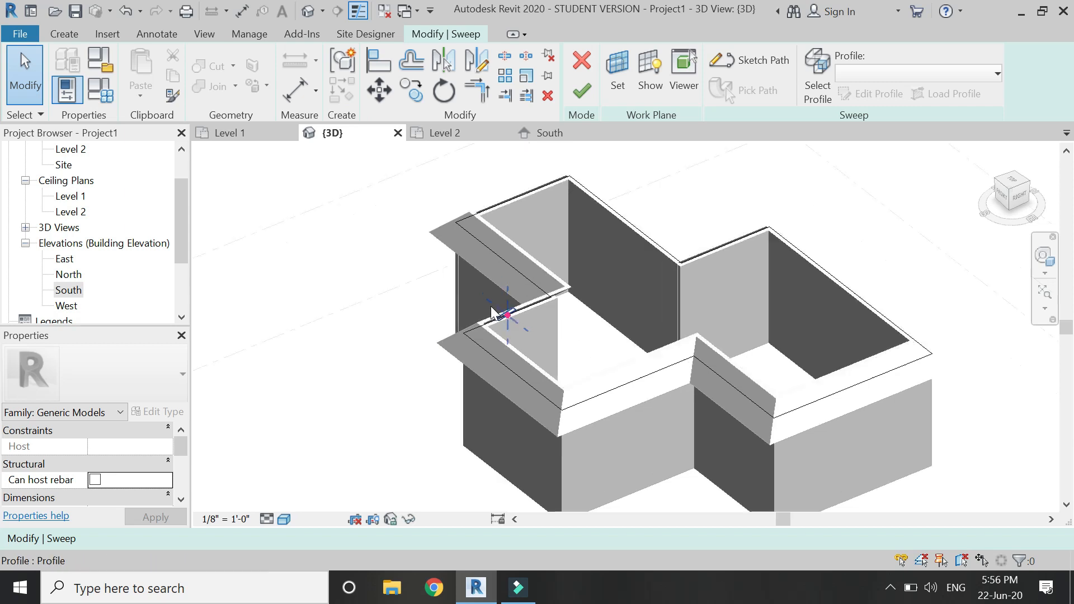
click(879, 94)
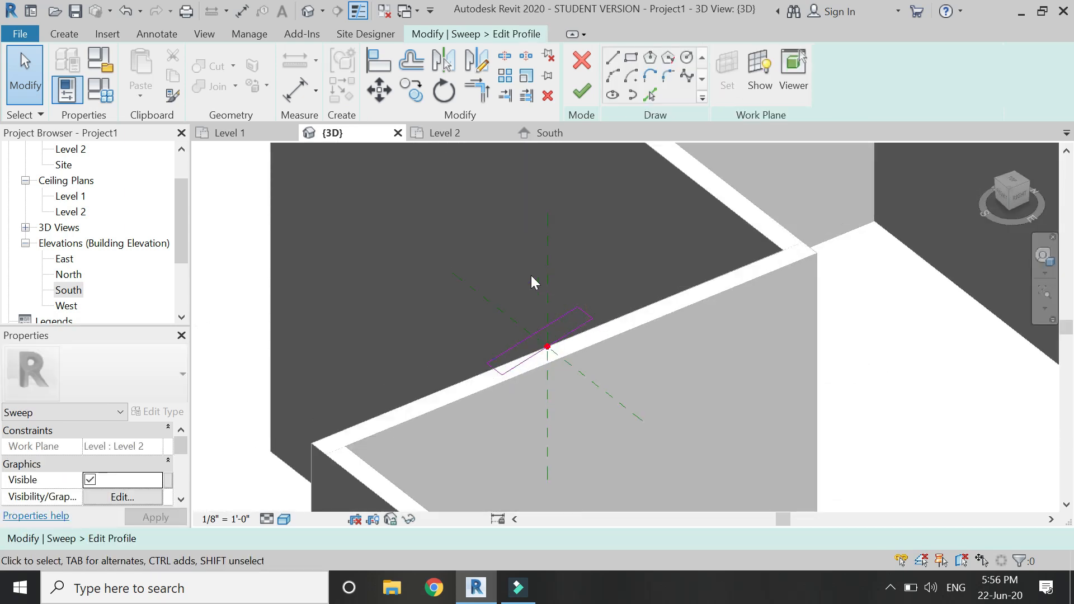
click(548, 133)
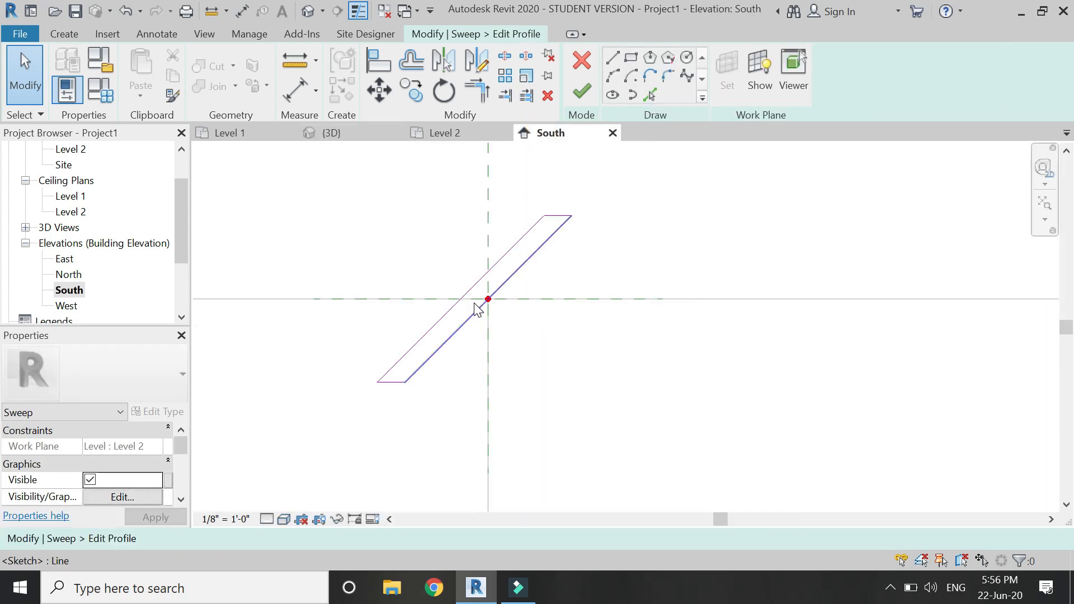
click(612, 57)
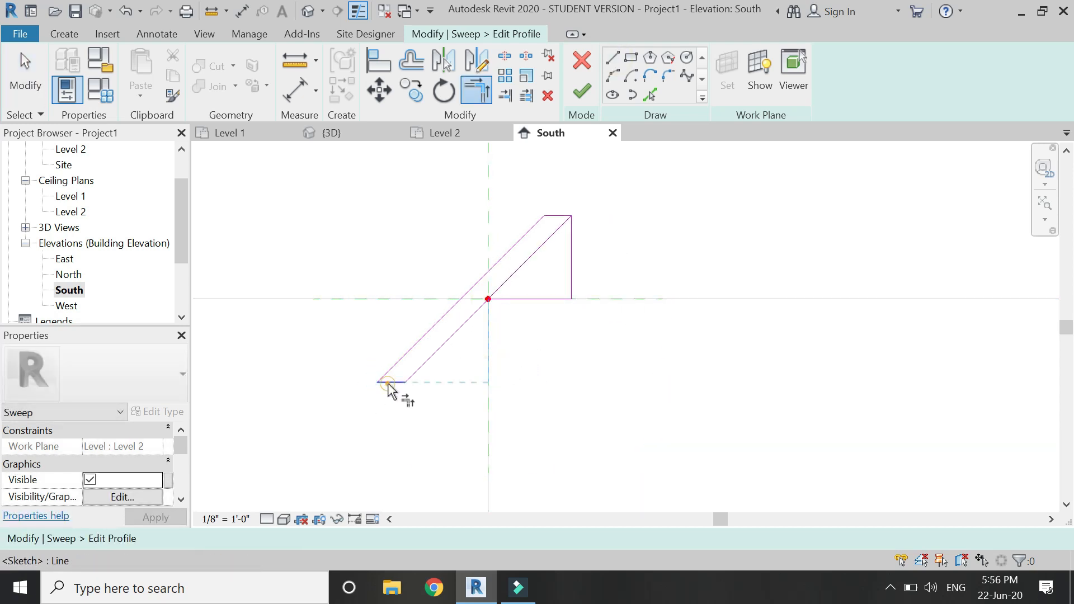
click(538, 254)
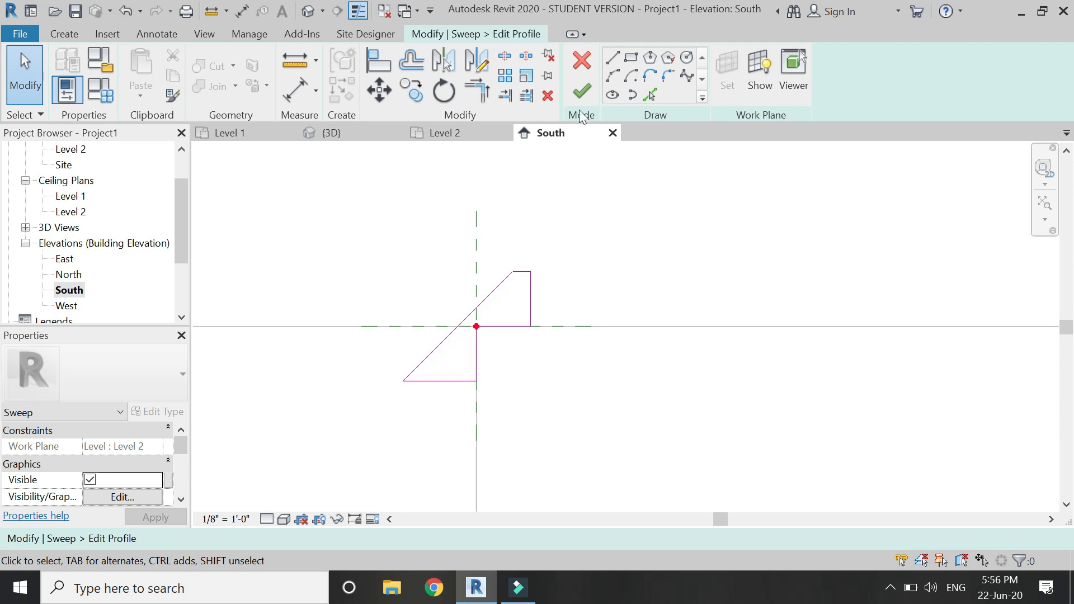
click(580, 91)
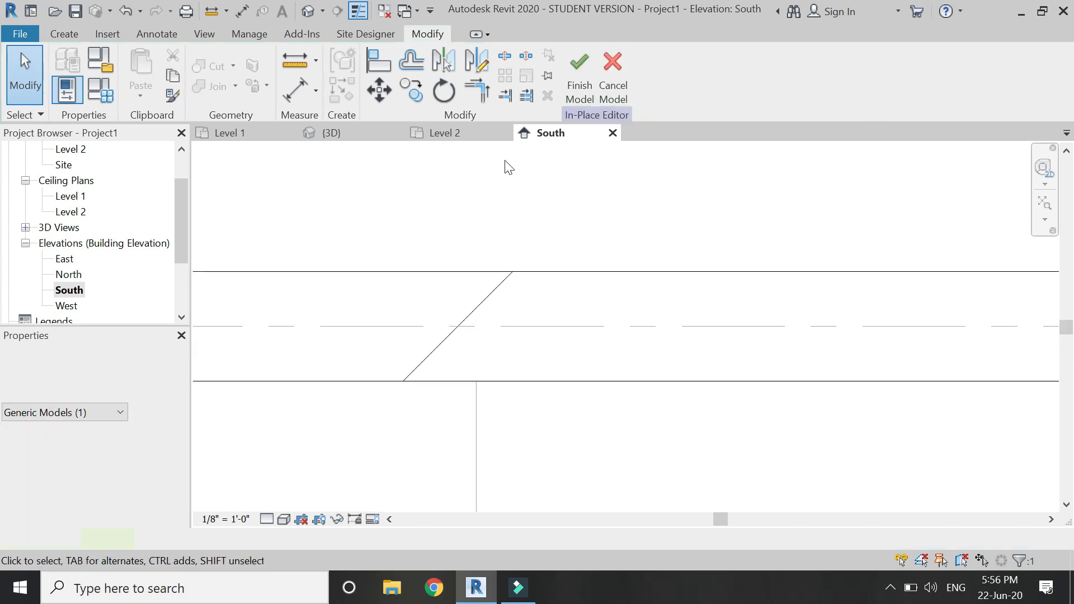
click(331, 133)
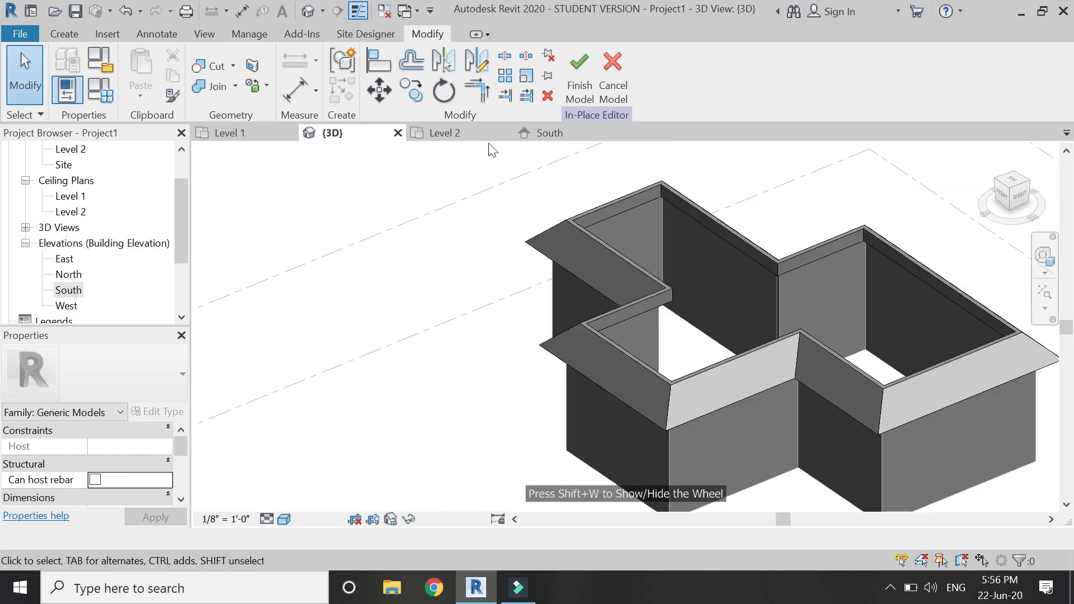
Create a Roof by Footprint on Level 2 from the inner parapet edges and view it in 3D.
click(444, 133)
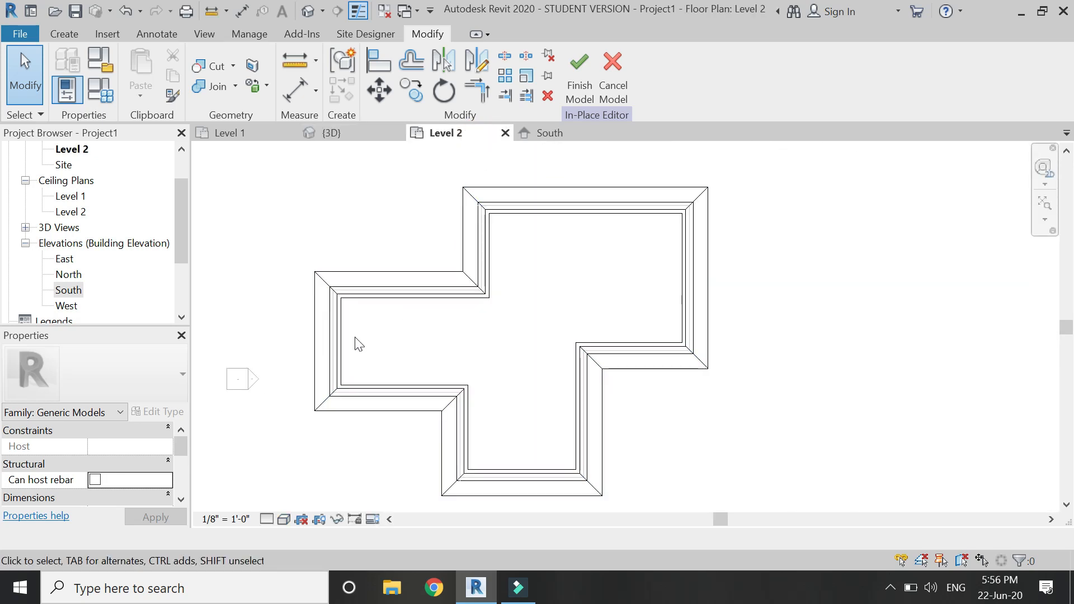
scroll(up, 3)
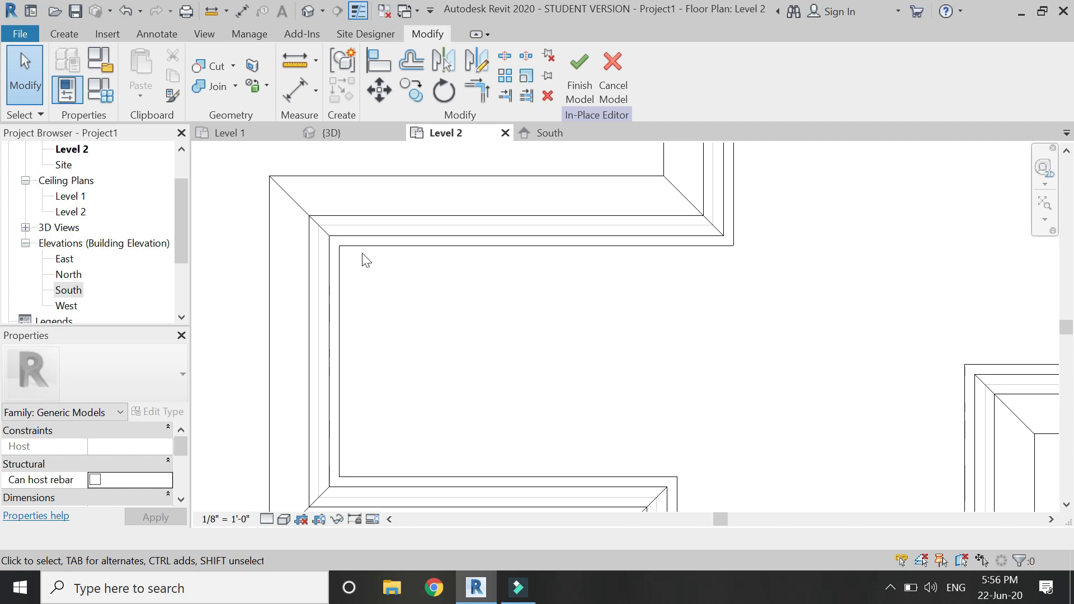
mouse_move(363, 257)
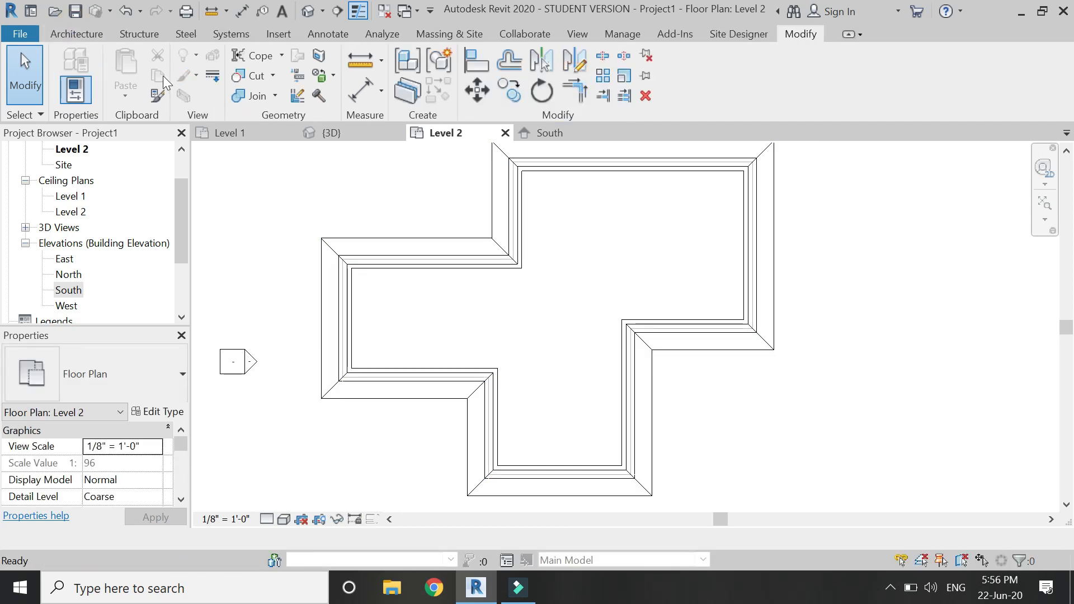
click(76, 33)
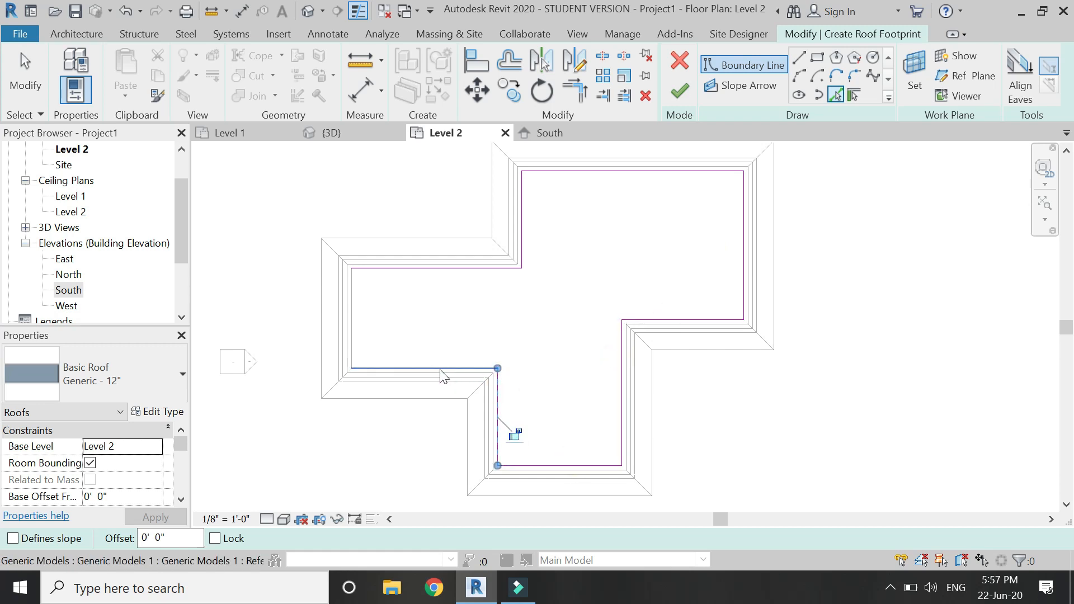
click(678, 90)
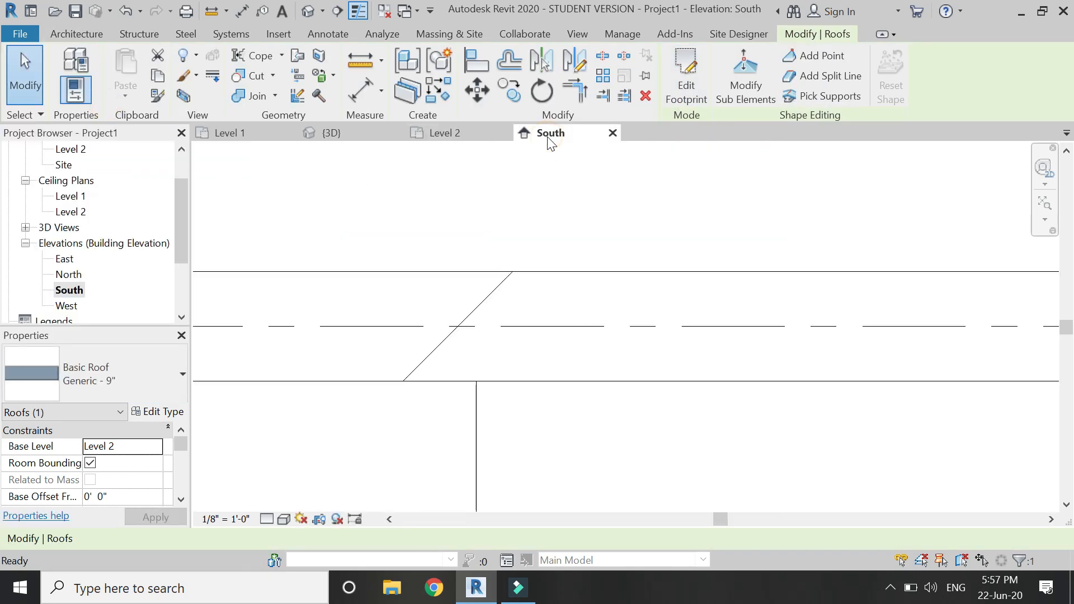
click(332, 134)
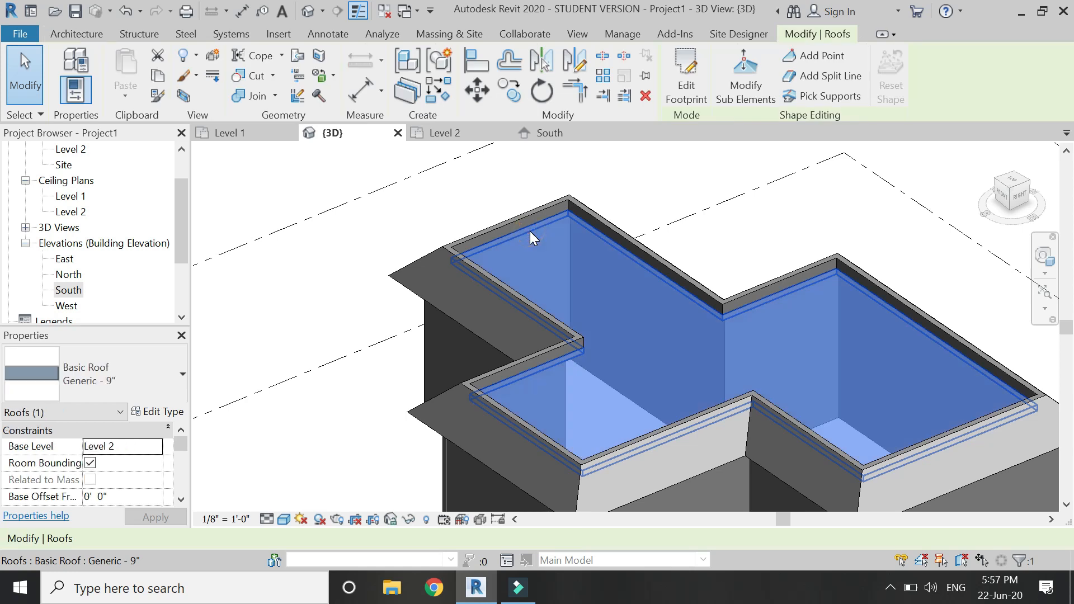
Clear the roof selection, go to Level 2 and start sketching the path of a new sweep.
click(381, 214)
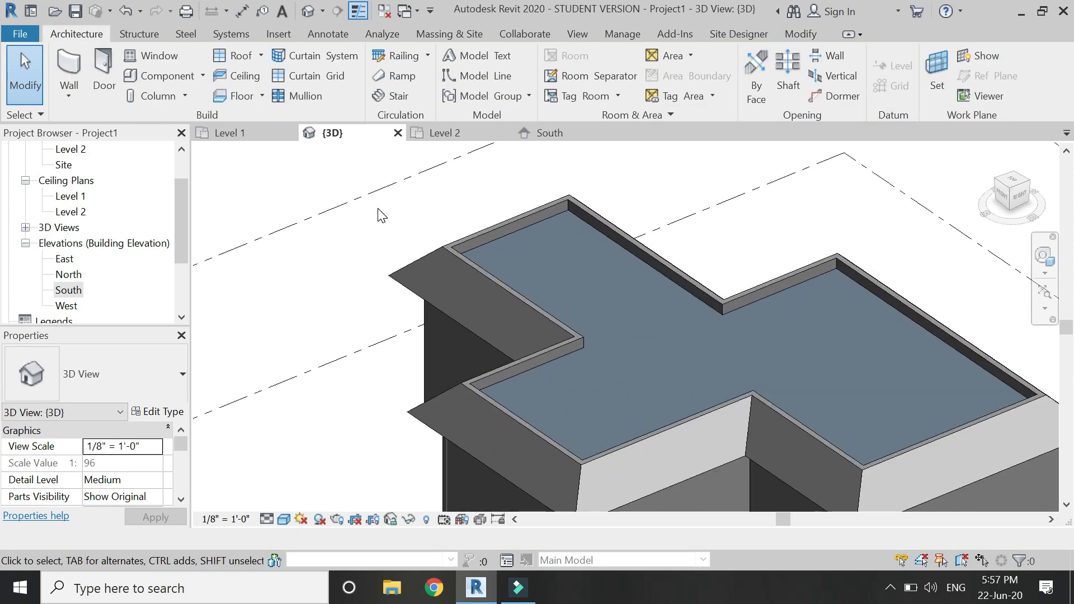
click(508, 220)
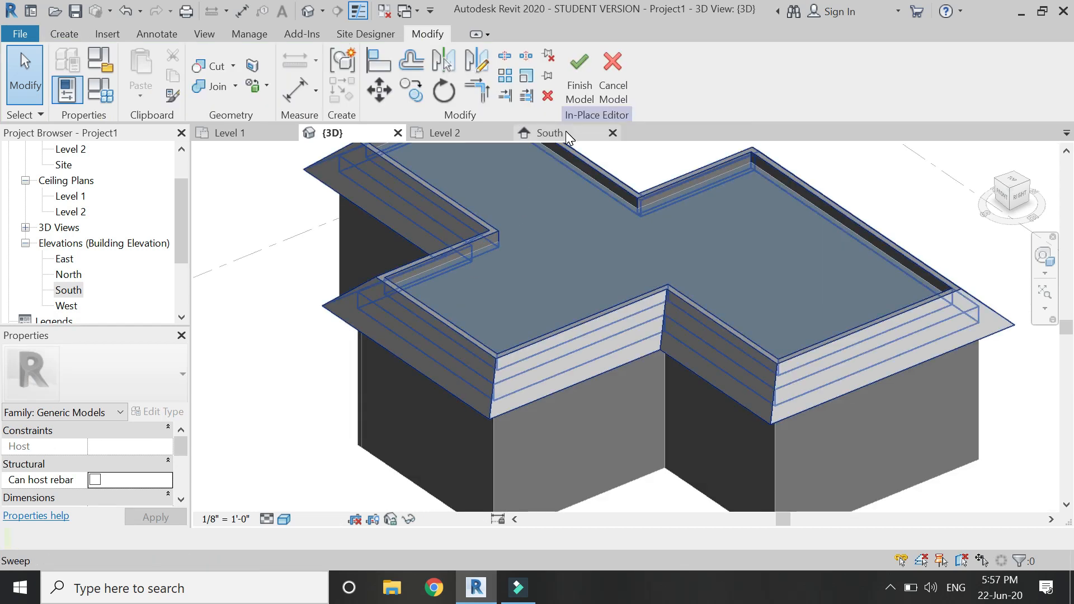
click(549, 133)
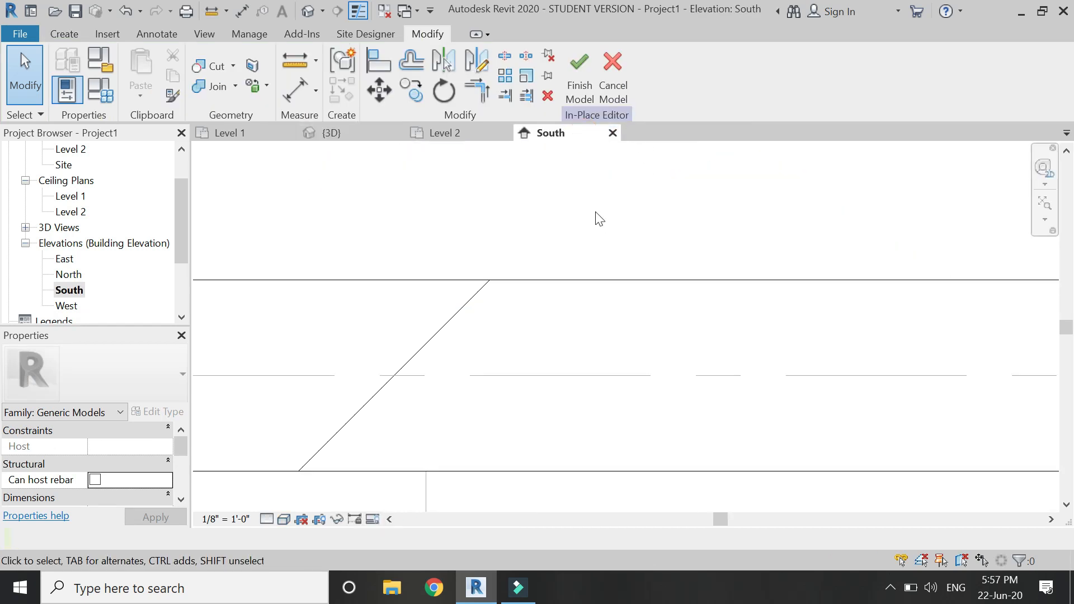
click(444, 133)
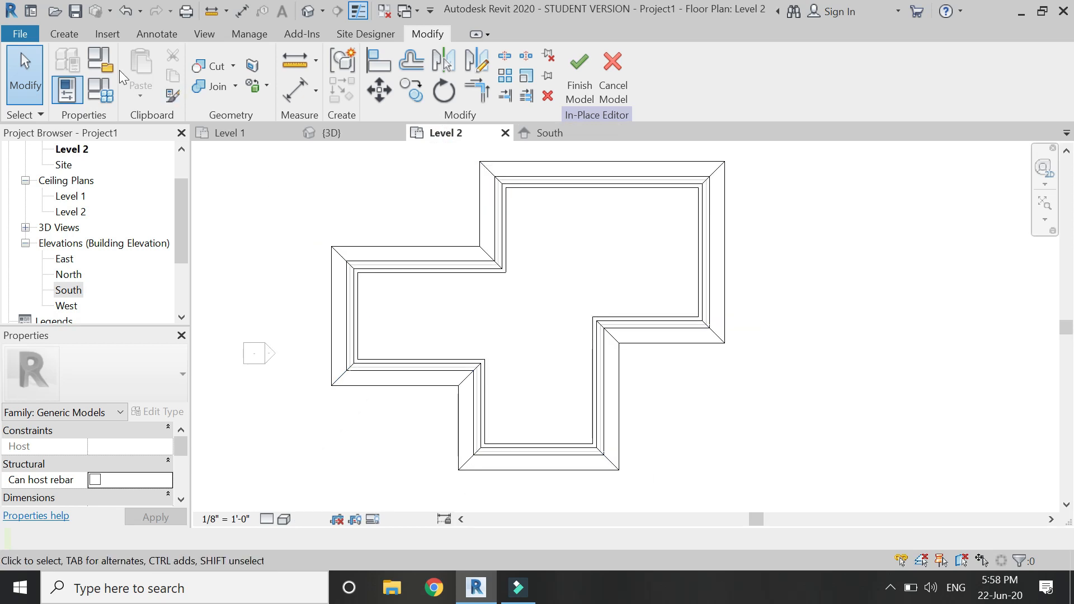
click(63, 33)
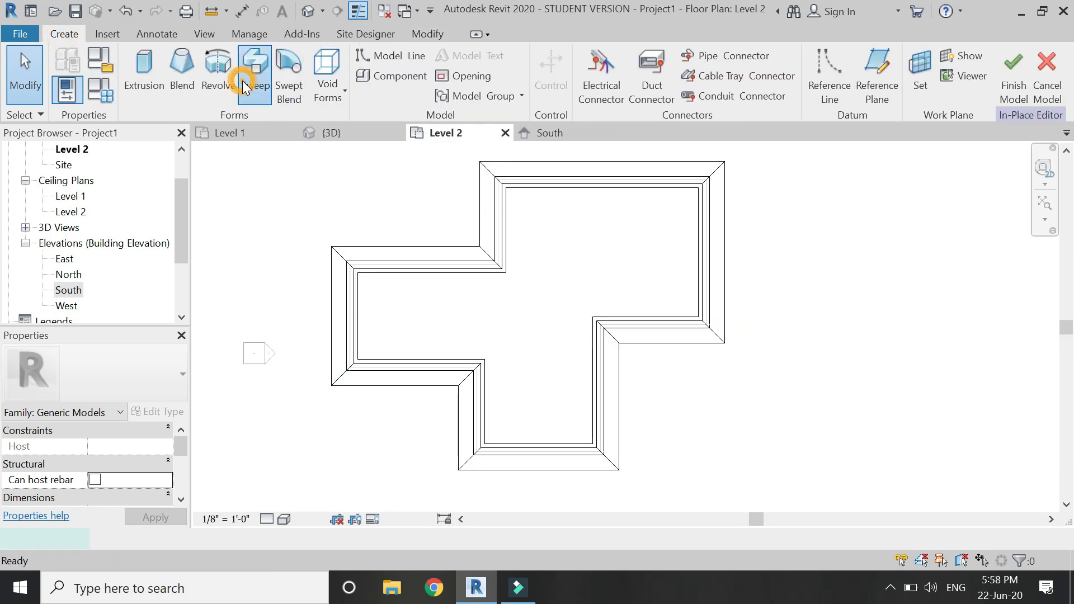
click(254, 68)
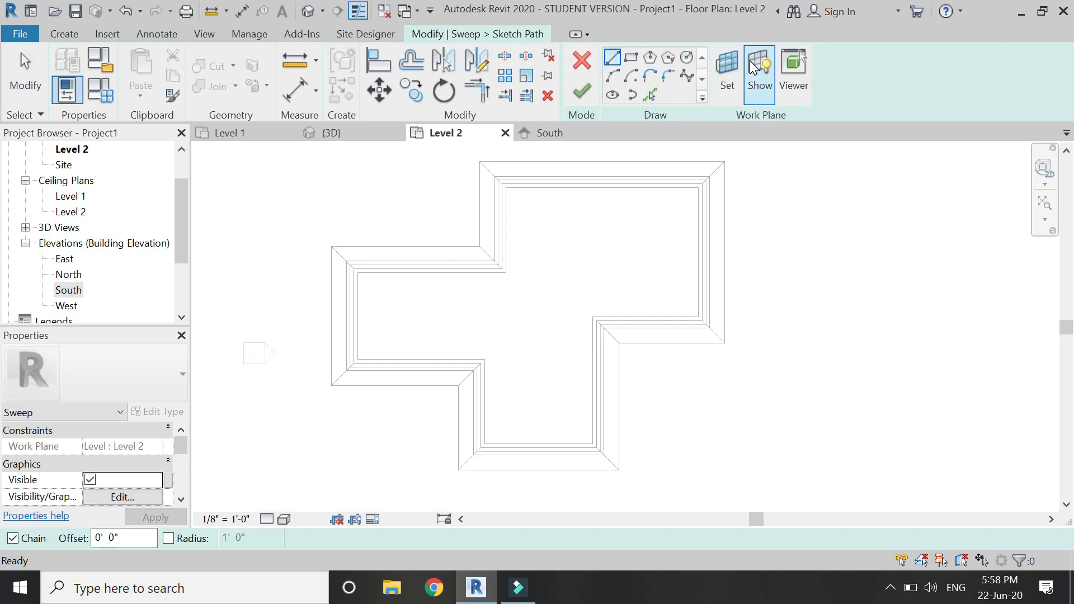
mouse_move(651, 106)
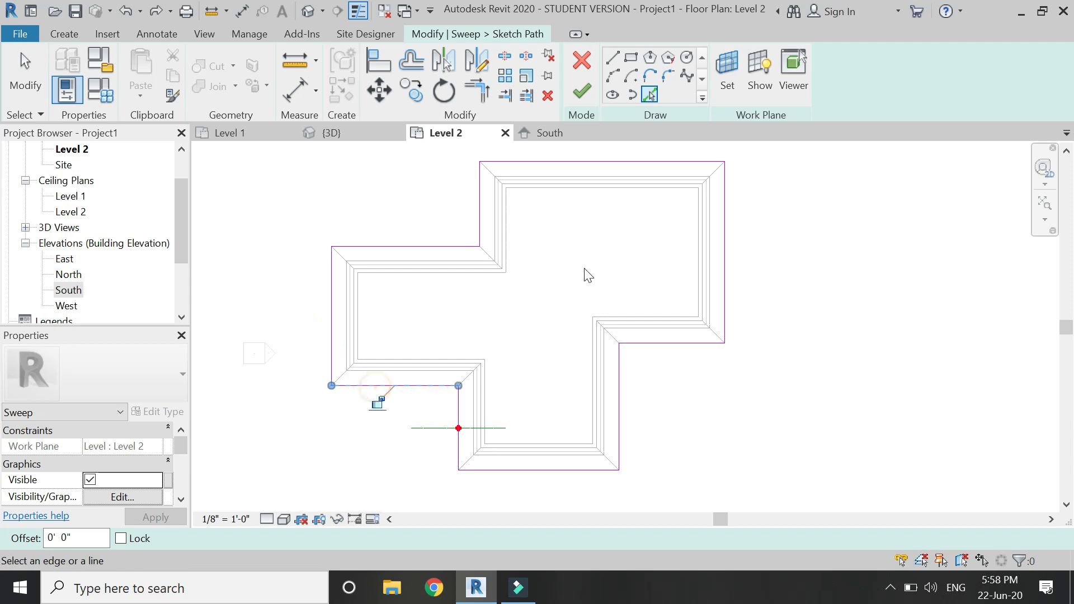
Finish the path, draw a stepped molding profile in South, complete the sweep and view it in 3D.
click(580, 91)
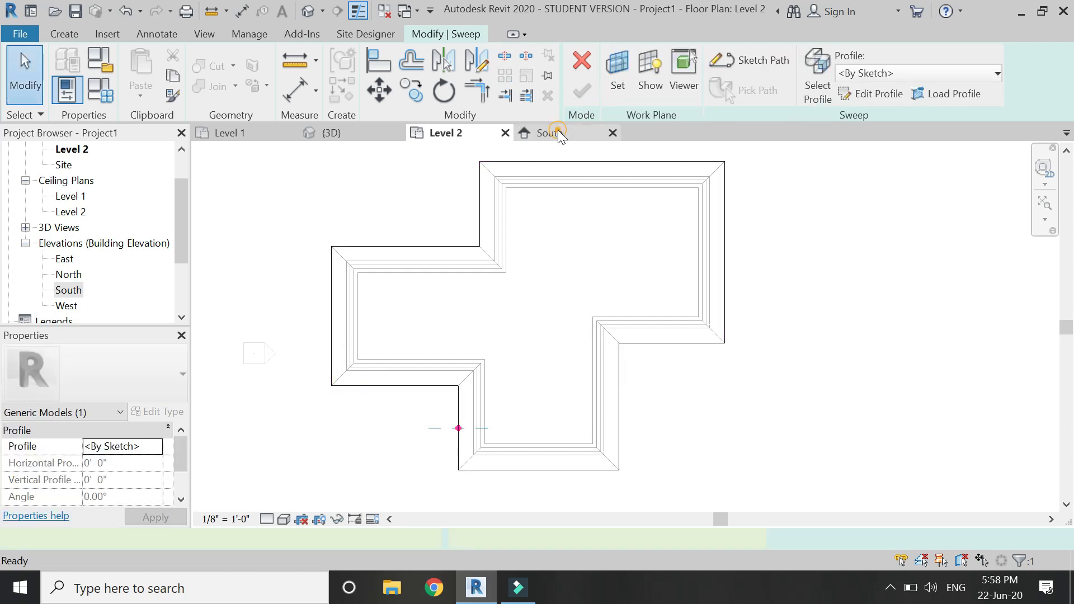
click(549, 132)
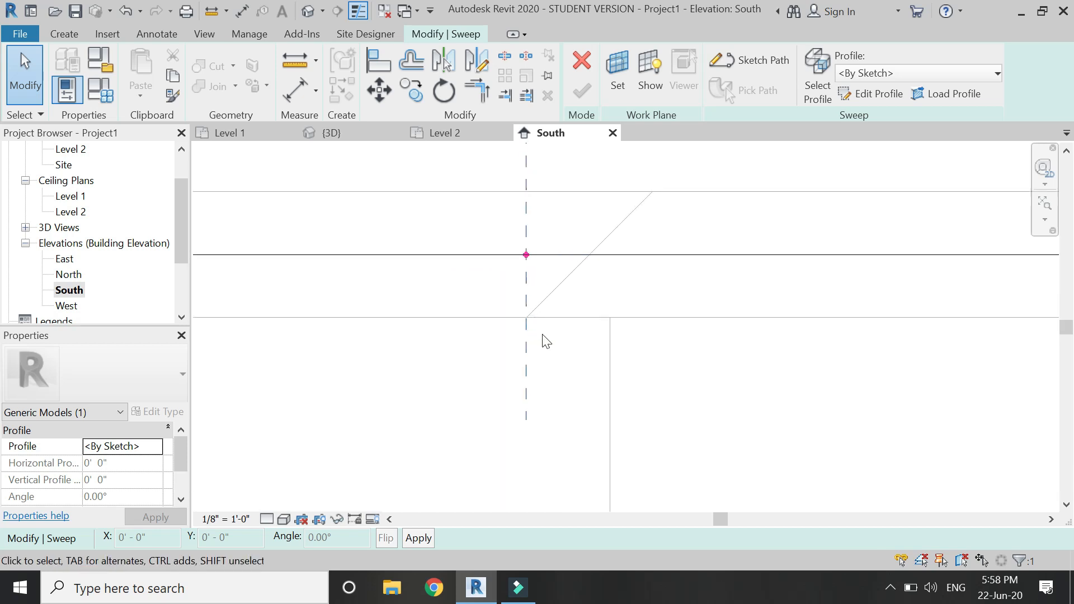
click(879, 94)
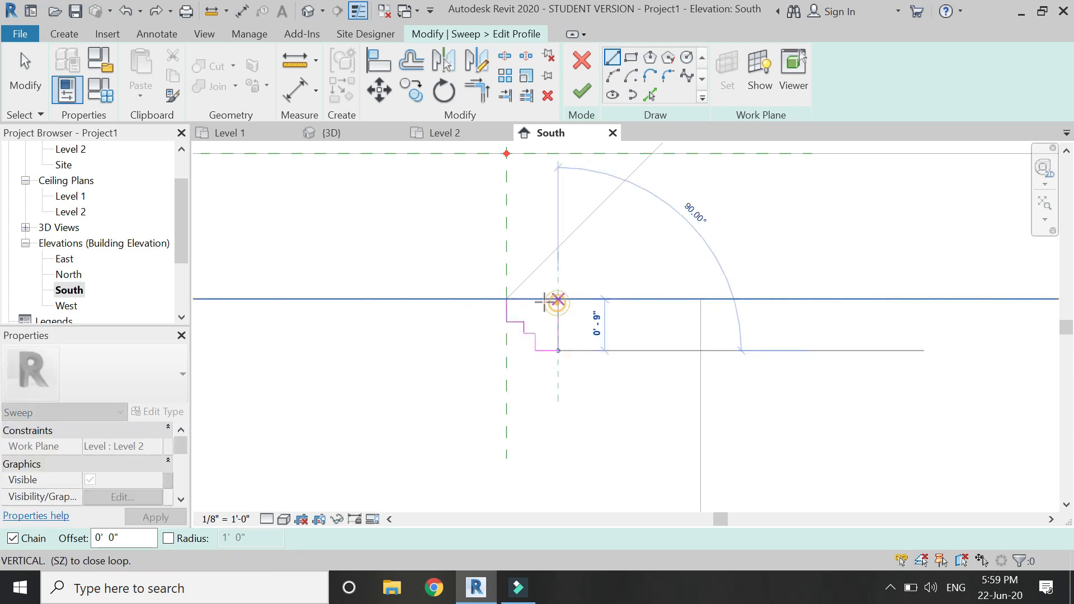
click(580, 91)
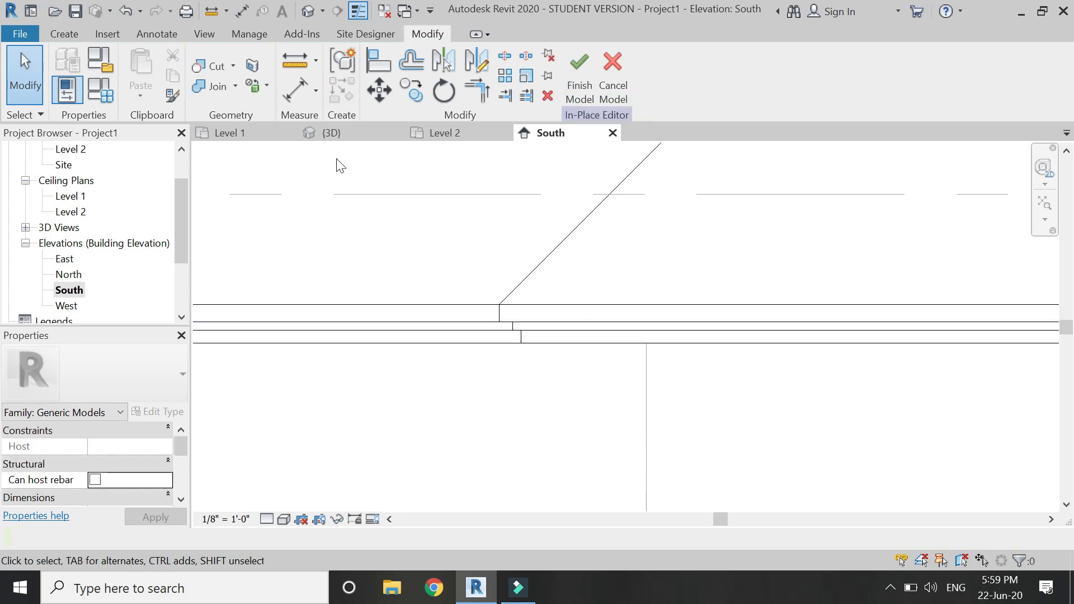
click(331, 132)
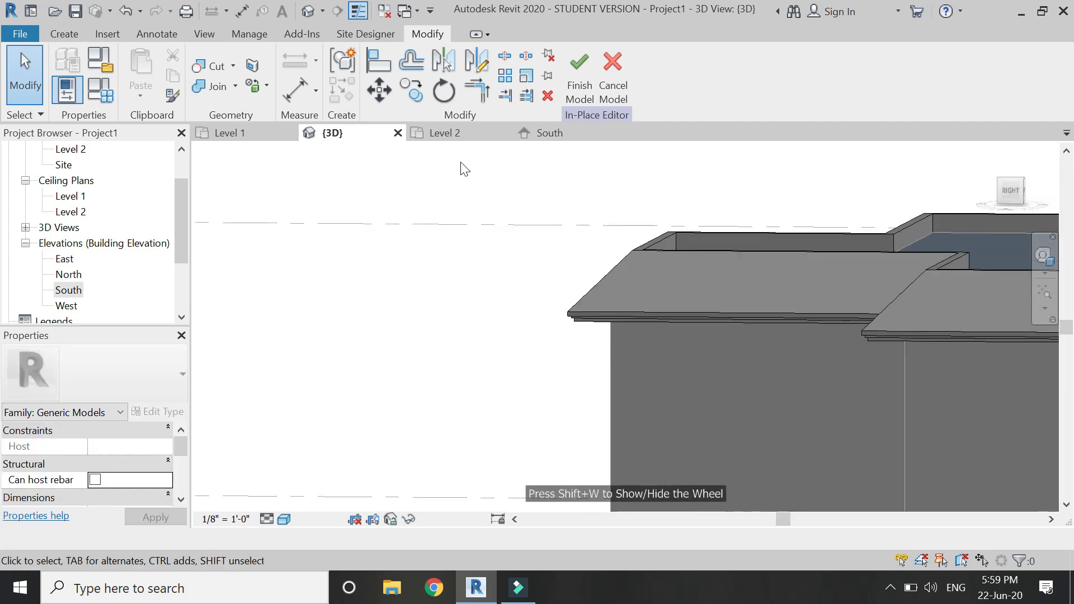
On Level 2 pick the inner roof outline edges as another sweep path and finish it.
click(444, 133)
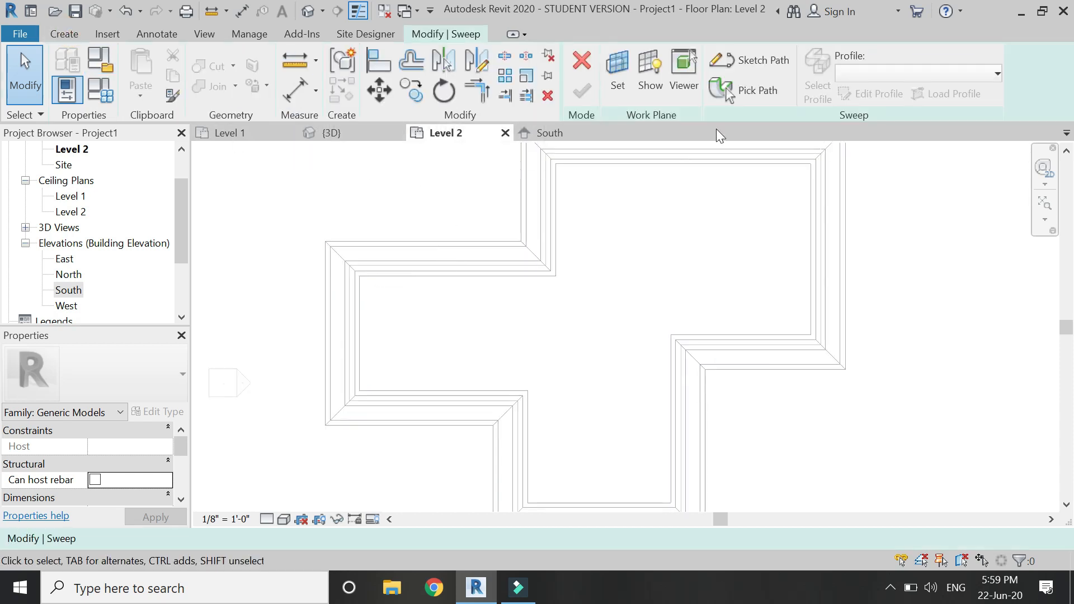
click(762, 60)
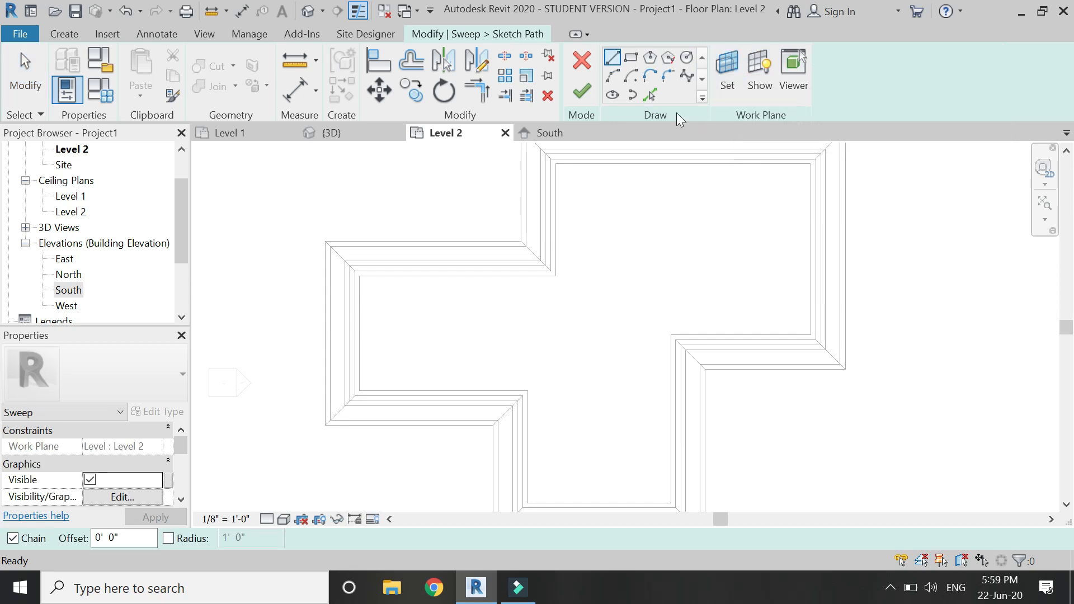
click(649, 94)
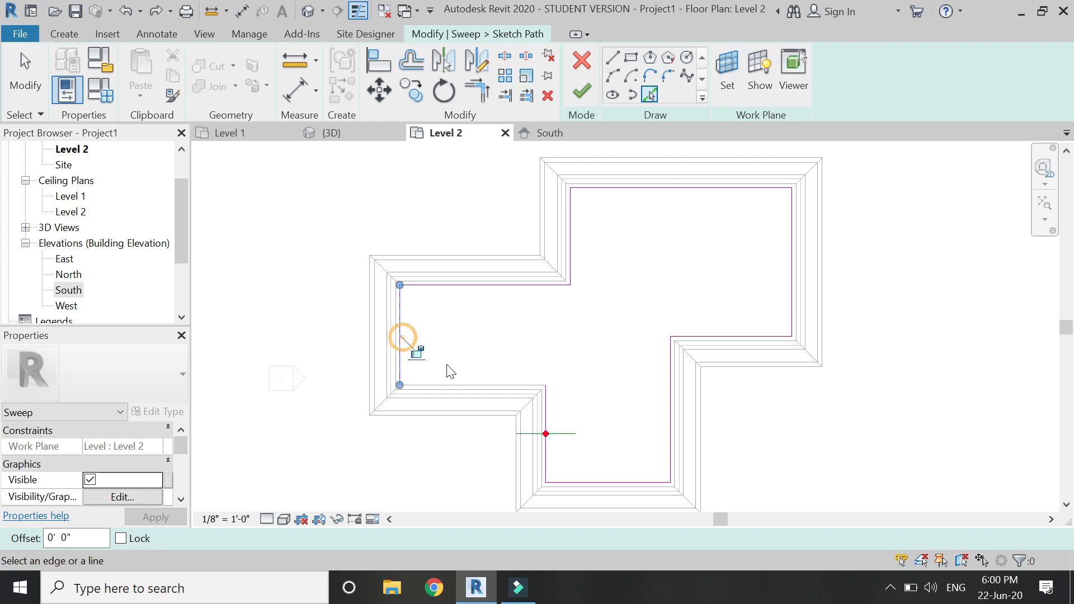
click(582, 90)
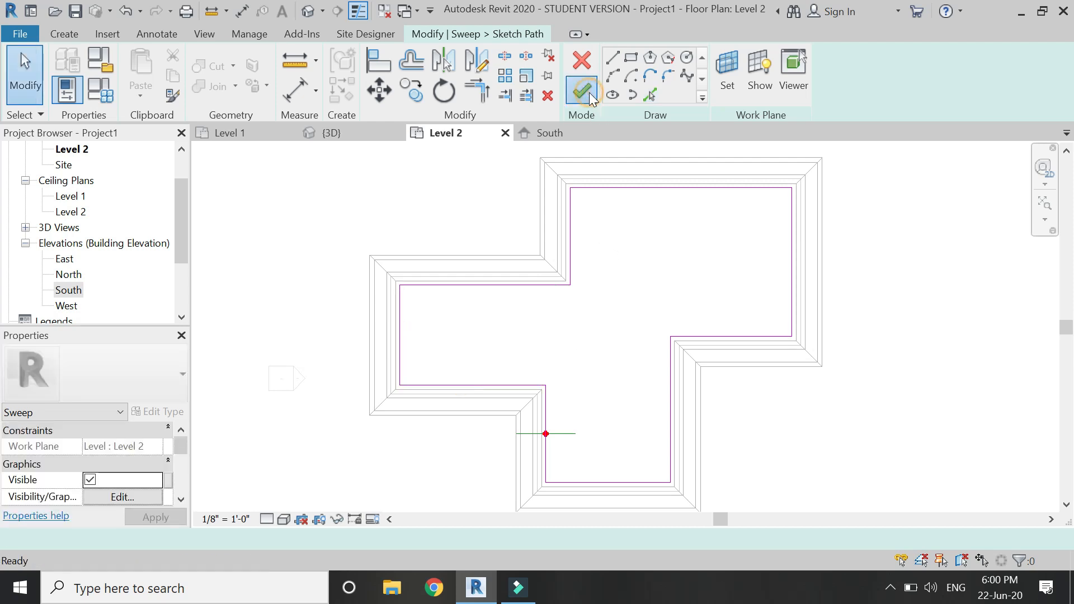
click(581, 90)
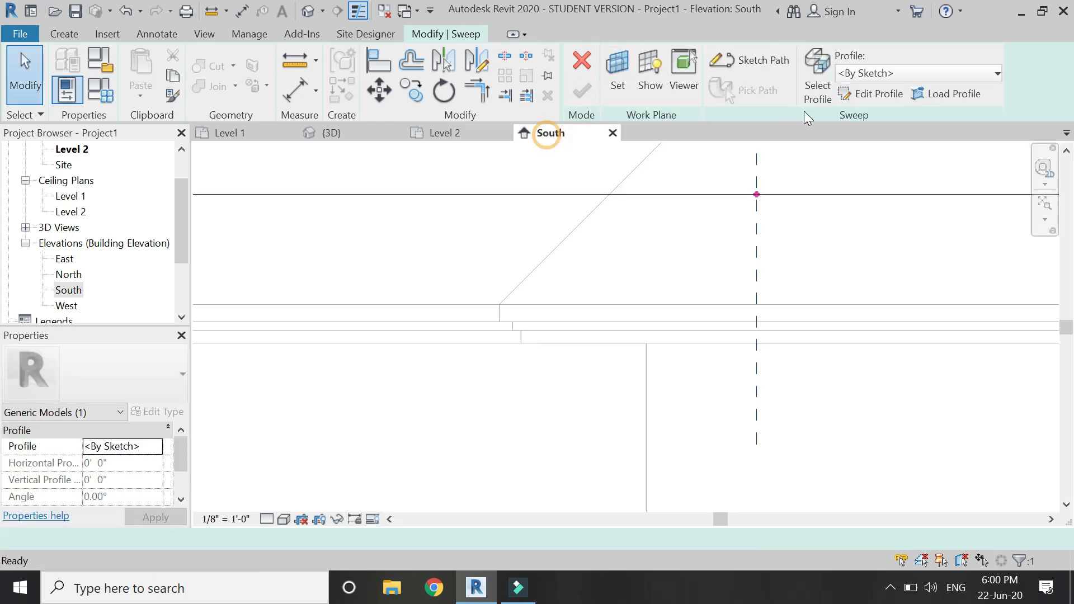
Draw a small stepped profile ending at the reference plane atop the parapet and complete the sweep.
click(877, 94)
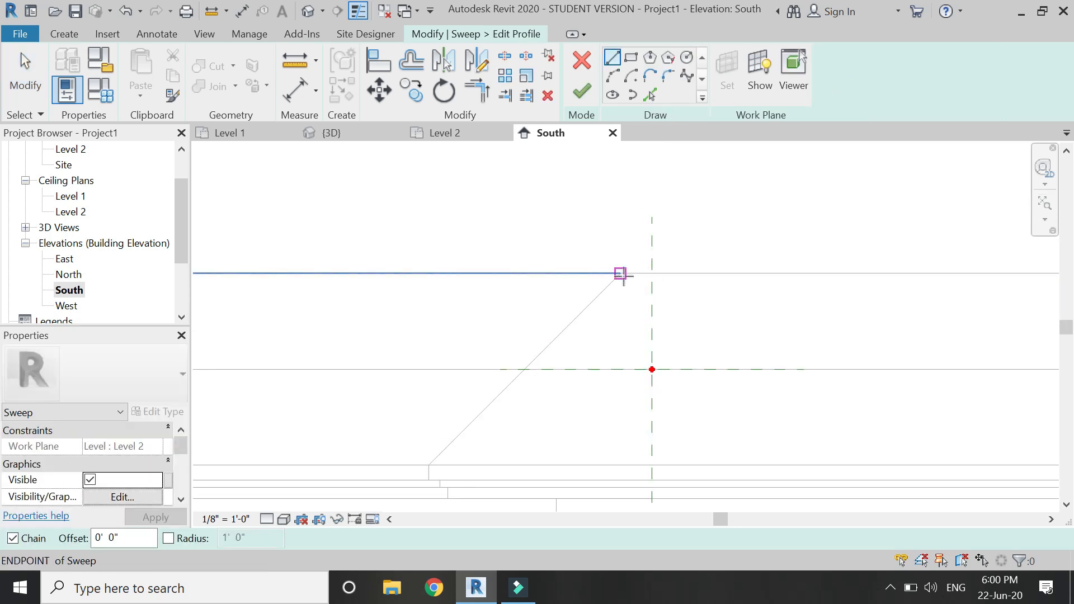
mouse_move(622, 274)
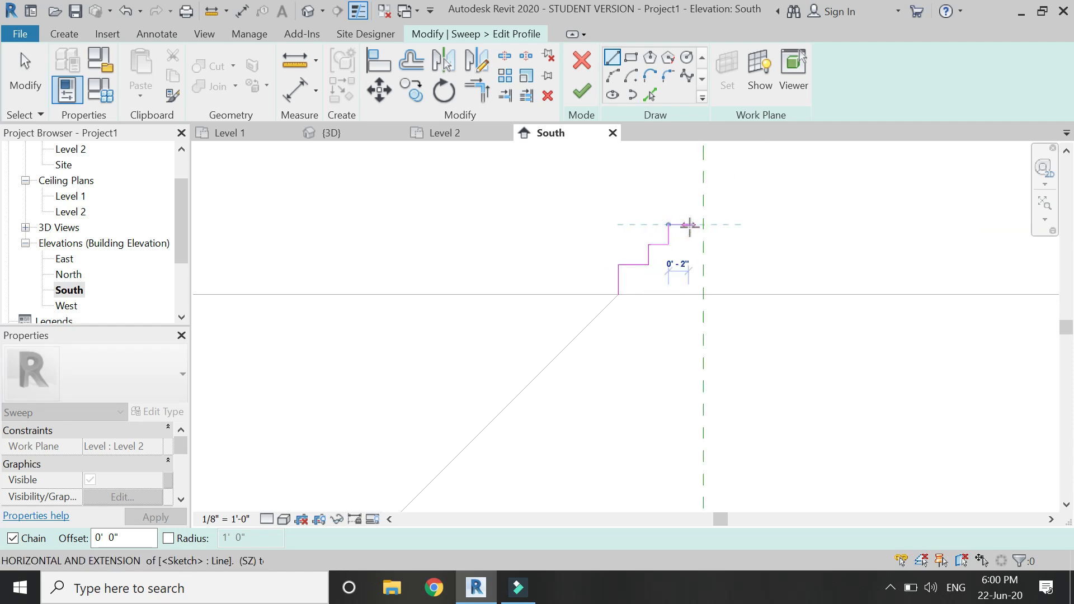
mouse_move(702, 225)
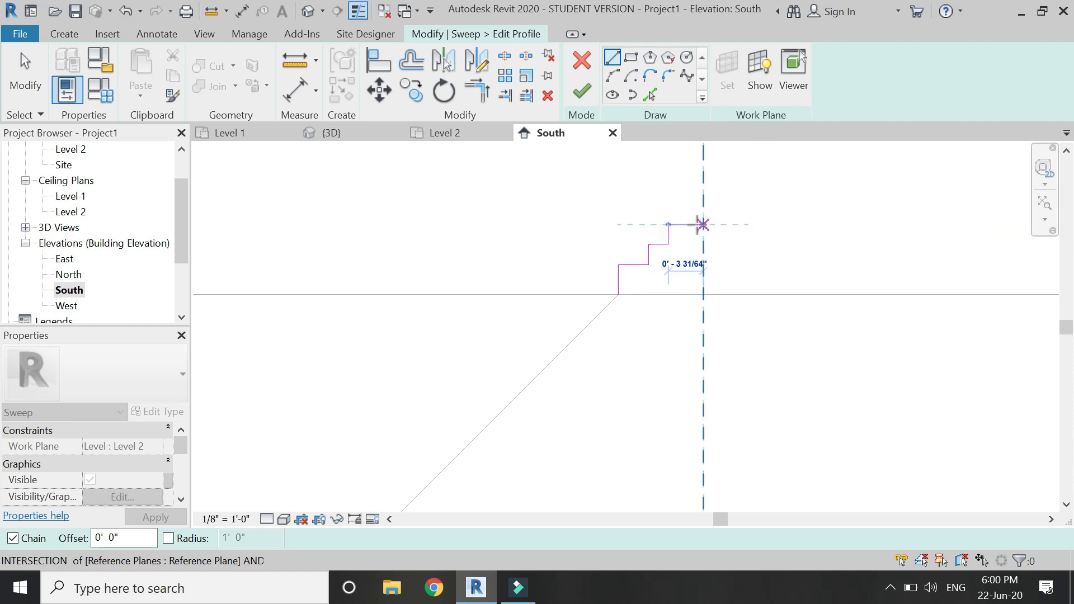
click(699, 230)
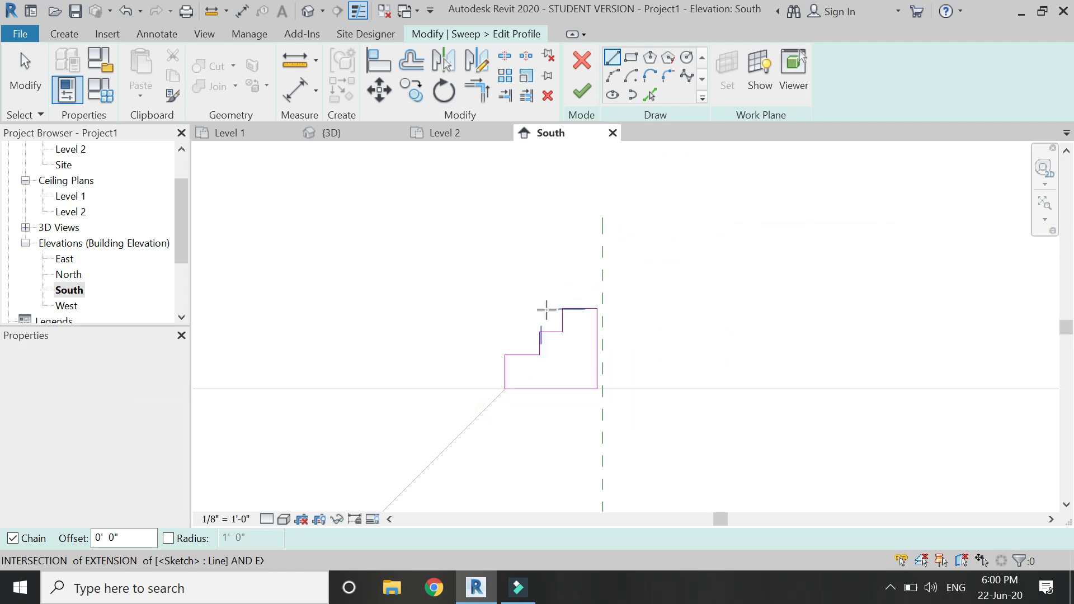
click(580, 90)
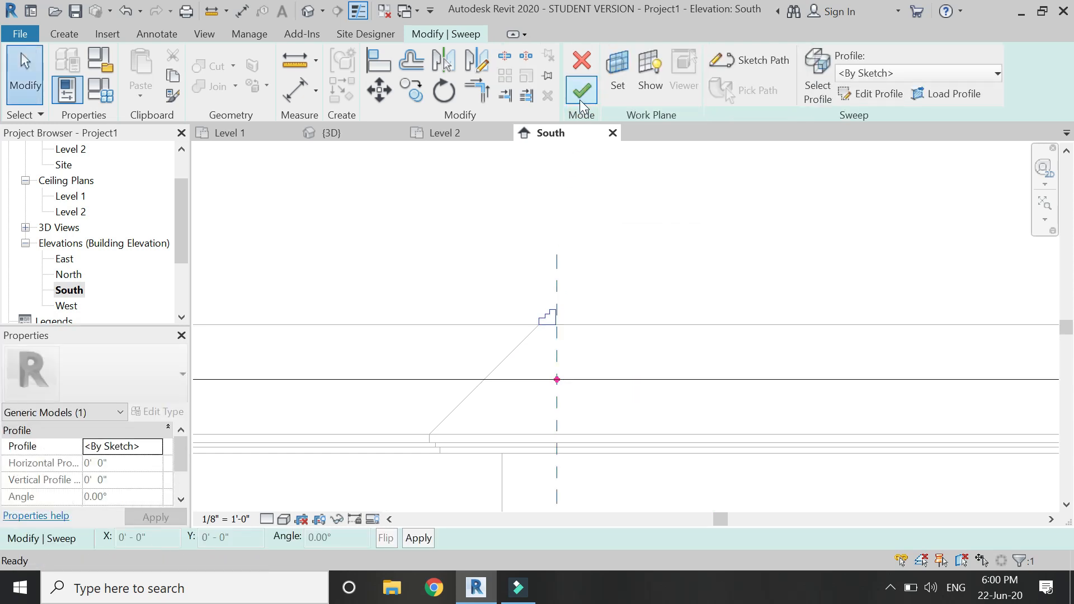
click(582, 90)
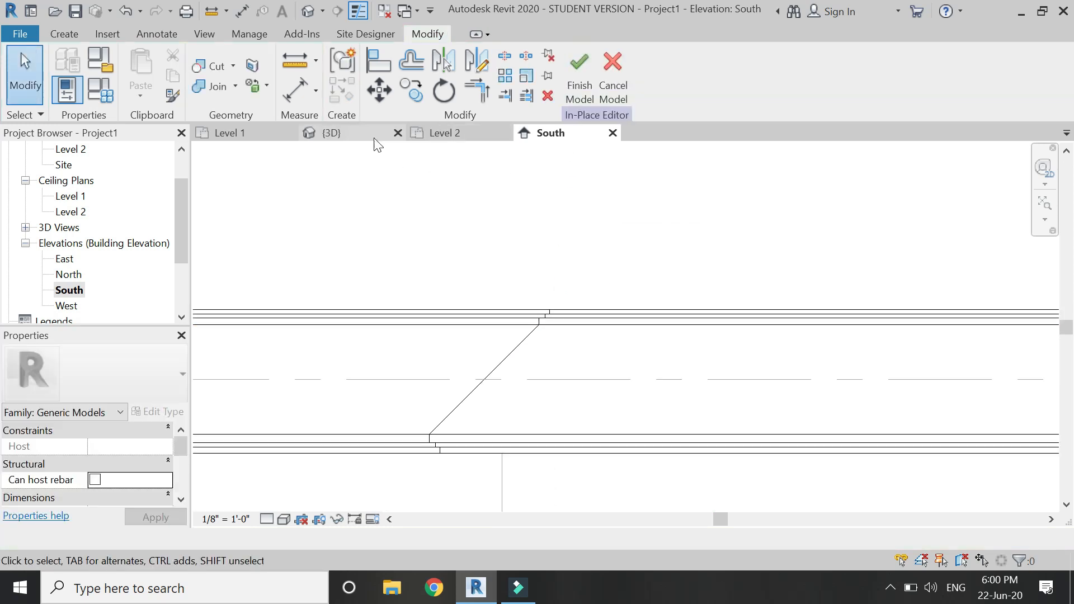
Finish the in-place model and show the house in the 3D view with Hidden Line visual style.
click(331, 133)
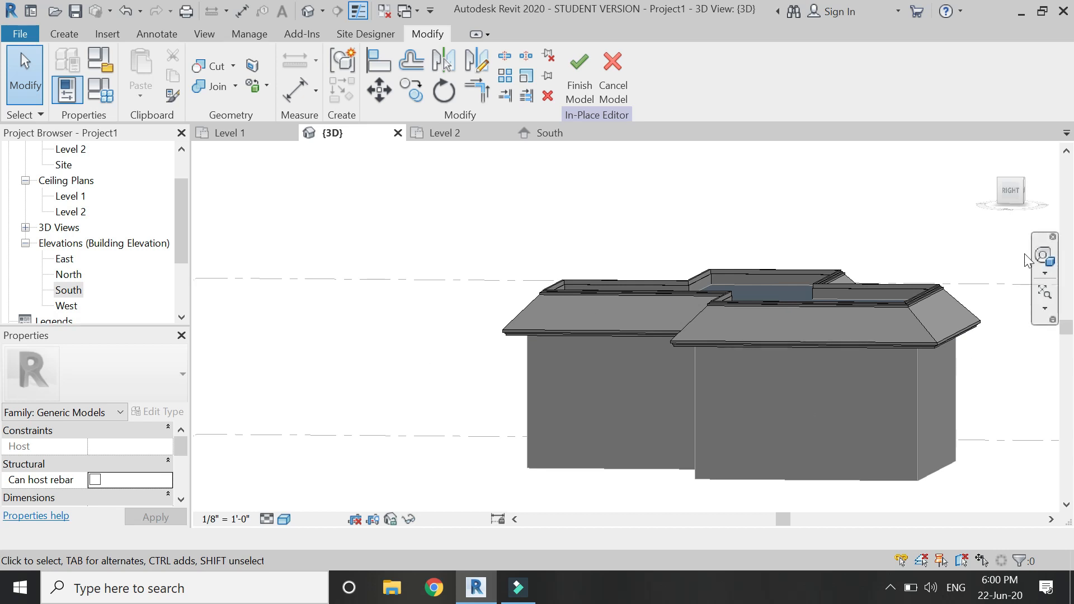
click(1046, 255)
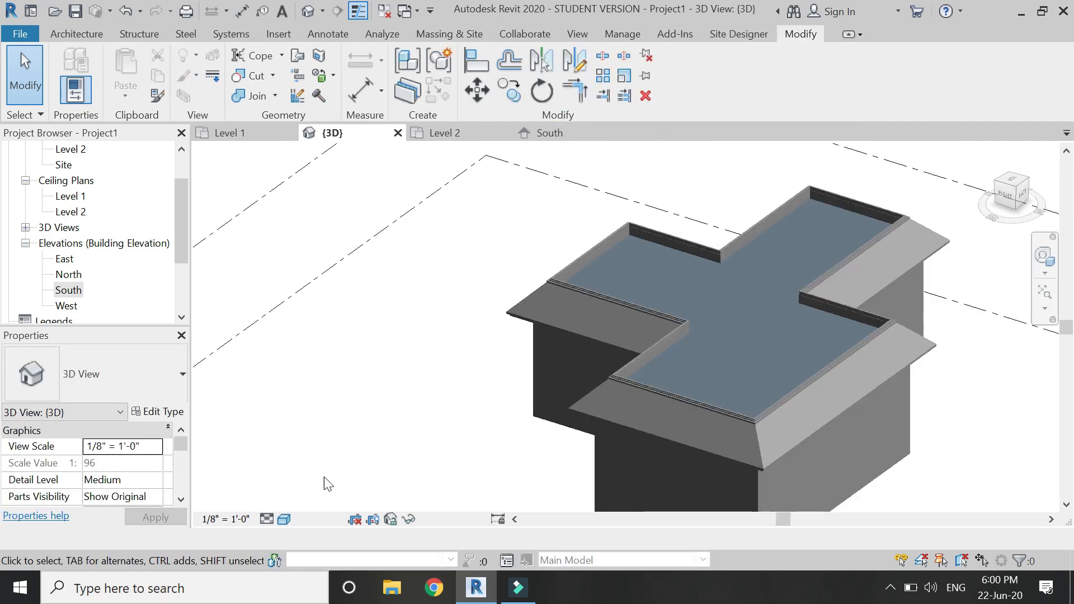
click(268, 518)
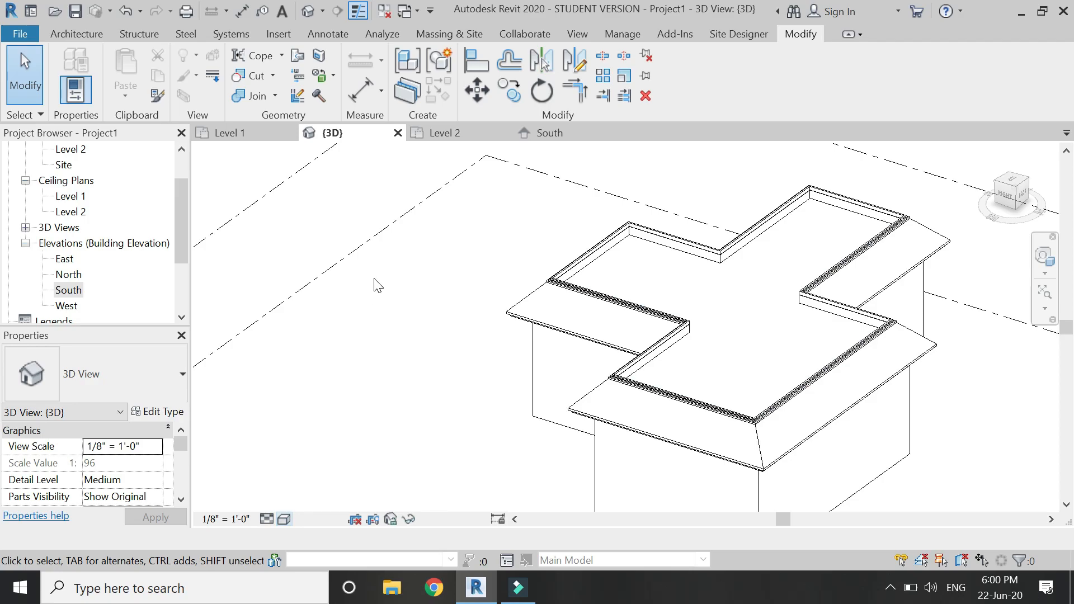